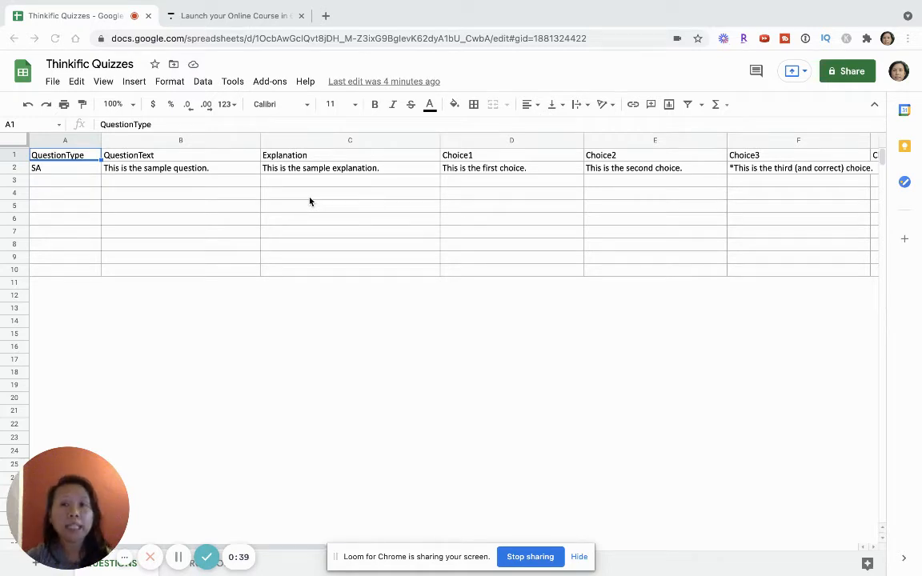
pyautogui.moveTo(277, 199)
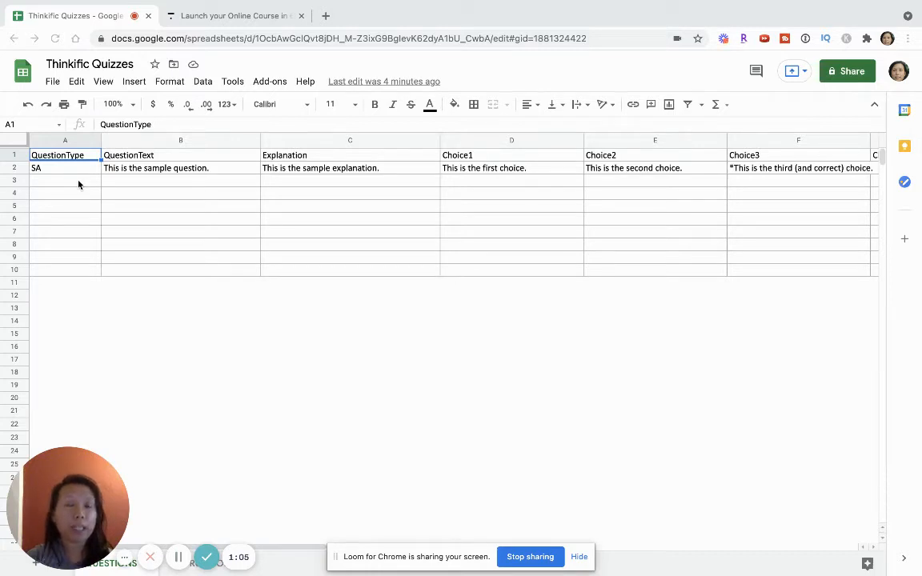
pyautogui.moveTo(96, 170)
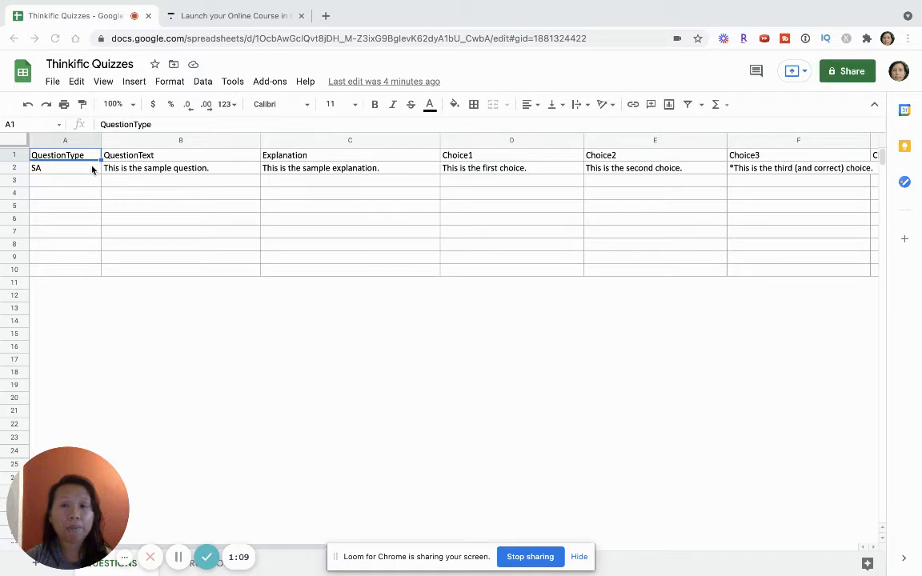
pyautogui.moveTo(106, 186)
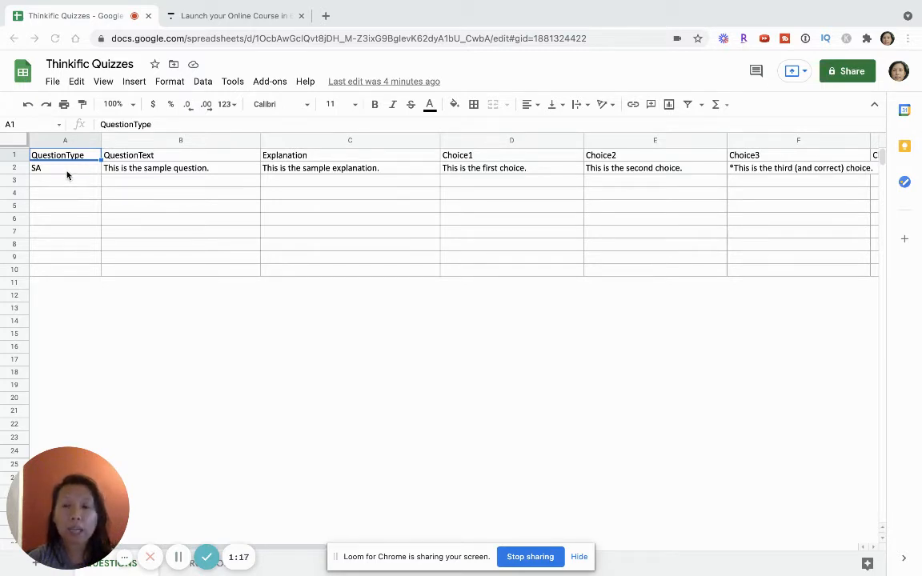
pyautogui.moveTo(45, 504)
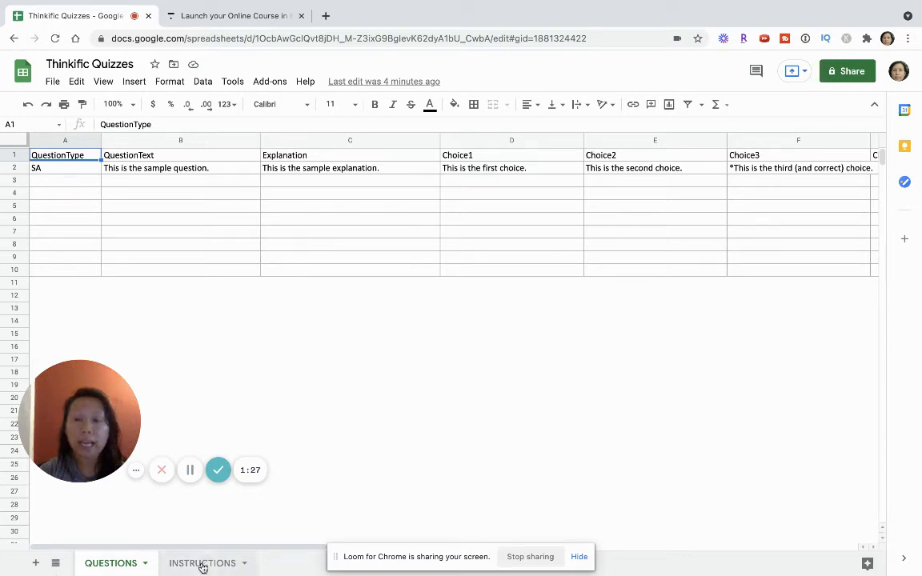
# Step: Glance at the Instructions sheet, then inspect the sample explanation in C2 on Questions
pyautogui.click(202, 563)
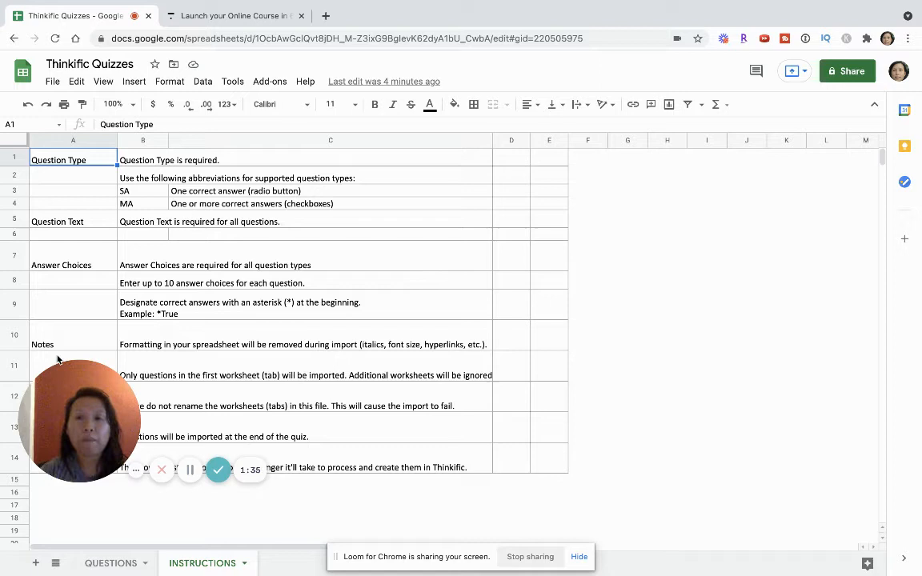
pyautogui.moveTo(79, 421); pyautogui.dragTo(677, 480)
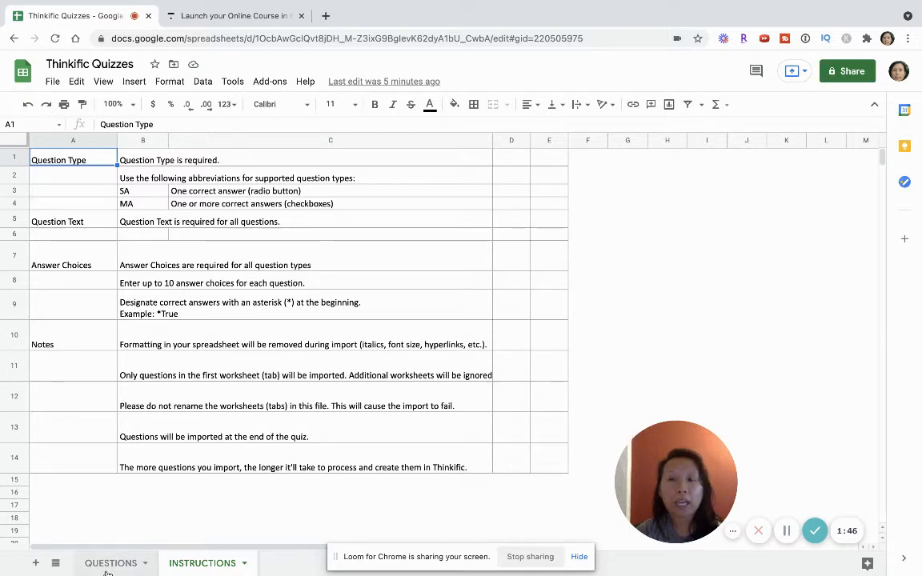
pyautogui.click(110, 563)
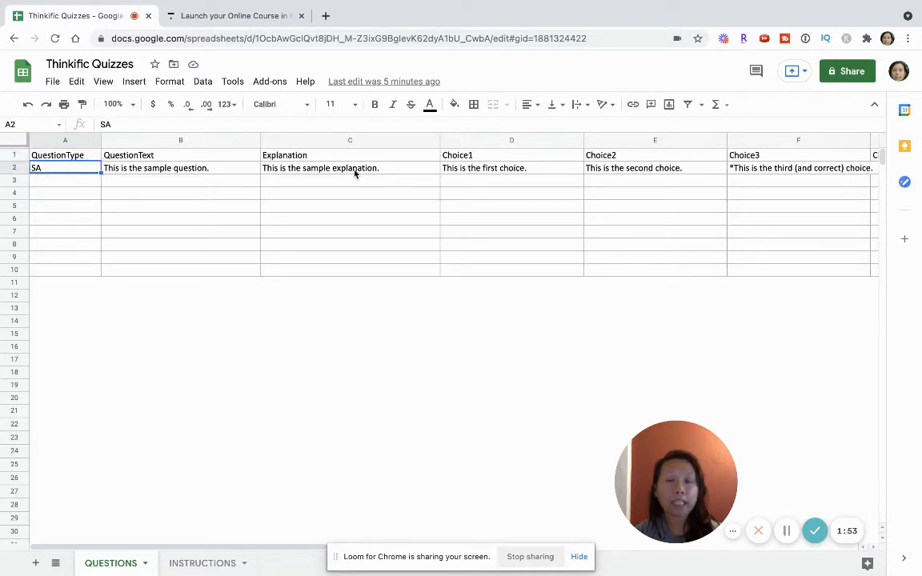
pyautogui.click(350, 167)
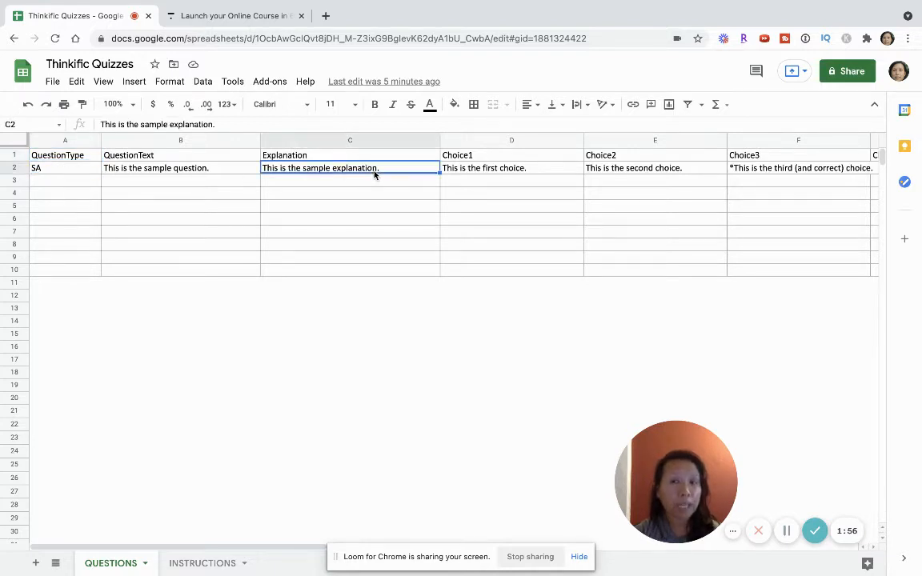
pyautogui.hscroll(3)
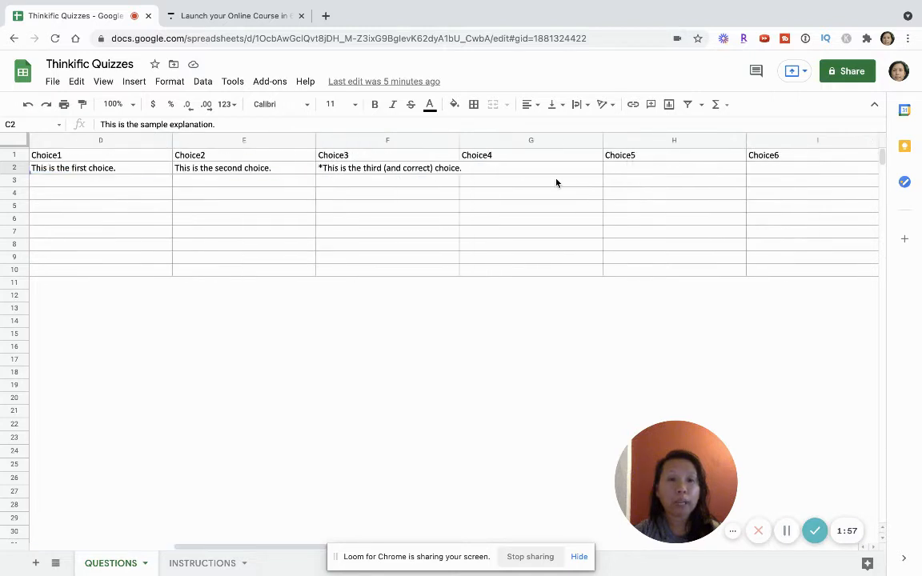
pyautogui.hscroll(3)
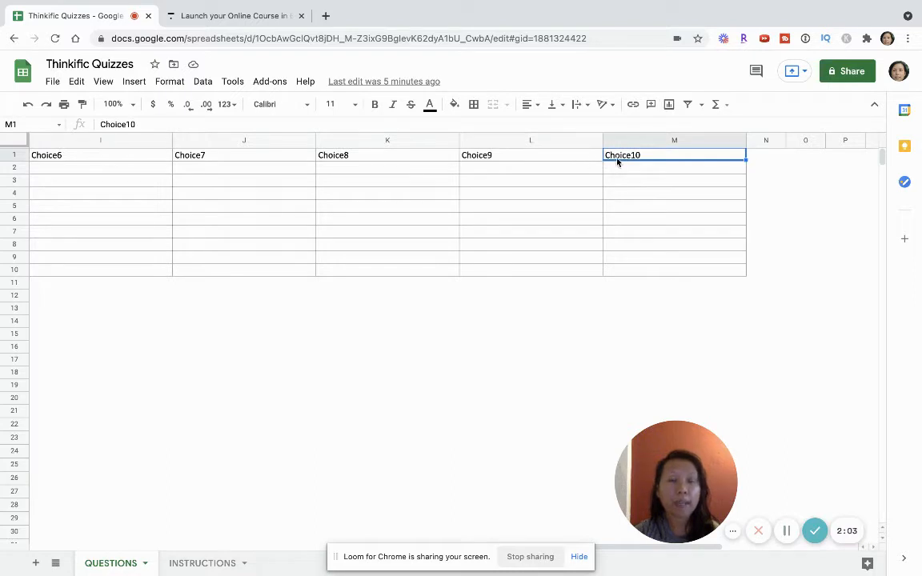
pyautogui.hscroll(-3)
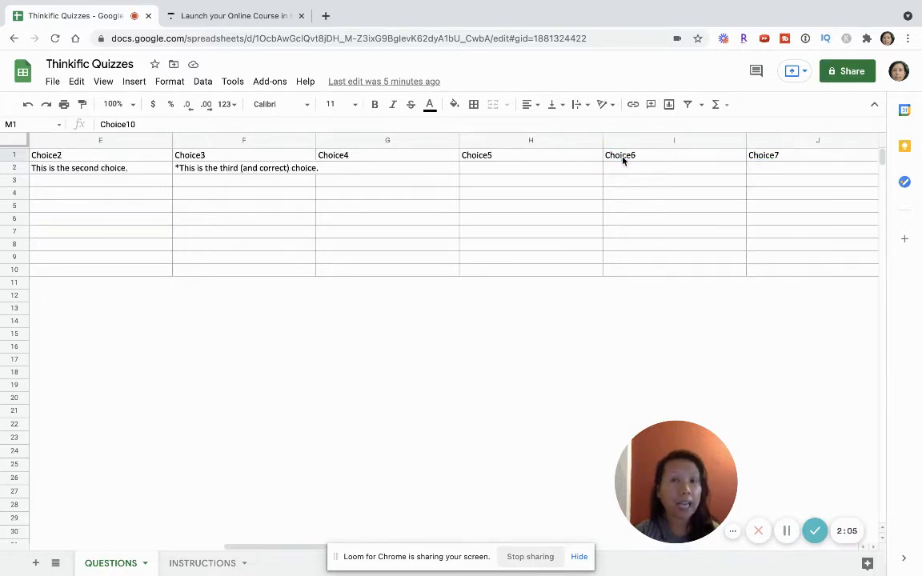
pyautogui.hscroll(-3)
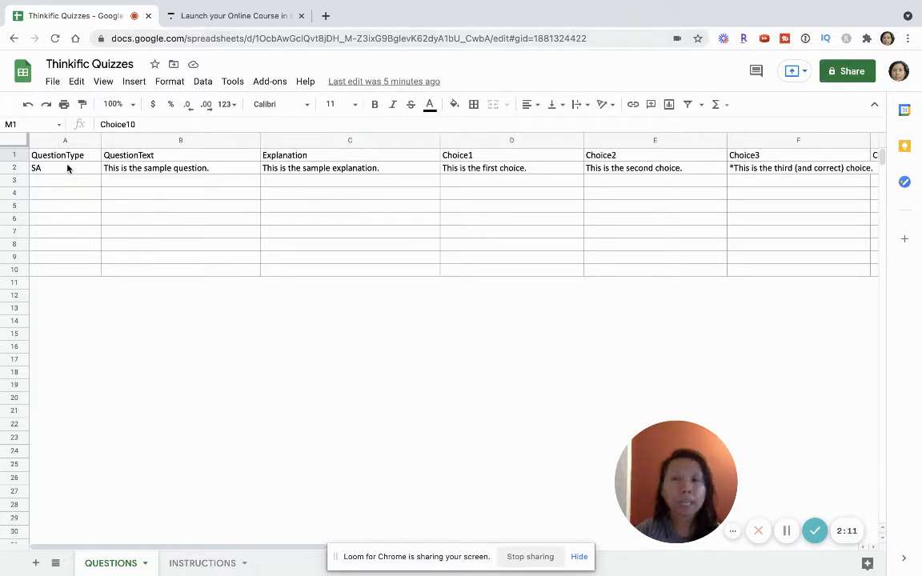
# Step: Point out the QuestionType header and SA entry, then review the SA and MA instruction rows
pyautogui.click(65, 154)
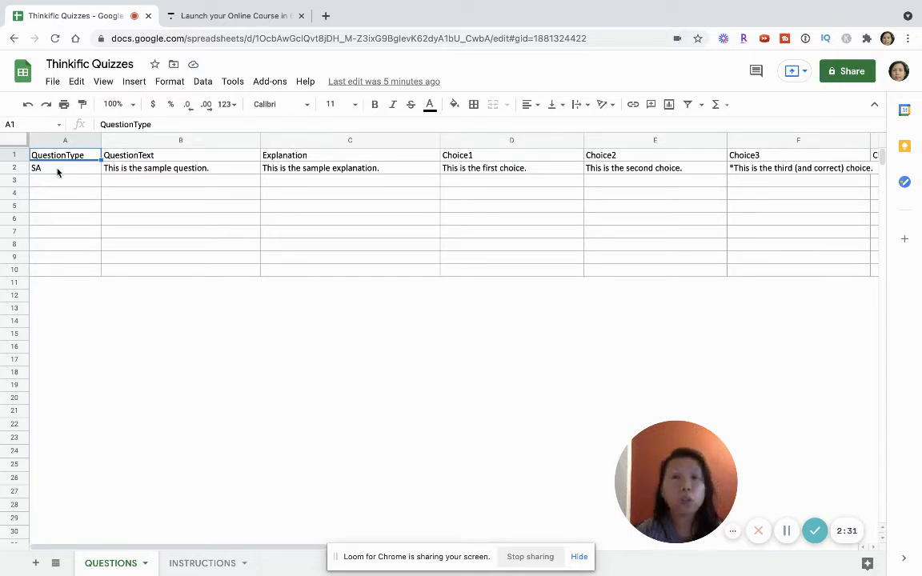
pyautogui.click(65, 168)
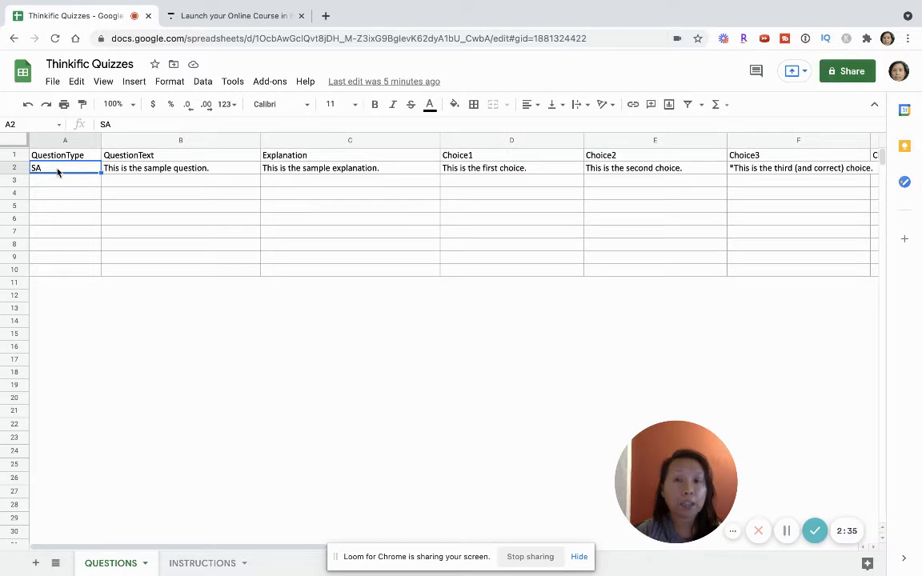
pyautogui.moveTo(245, 449)
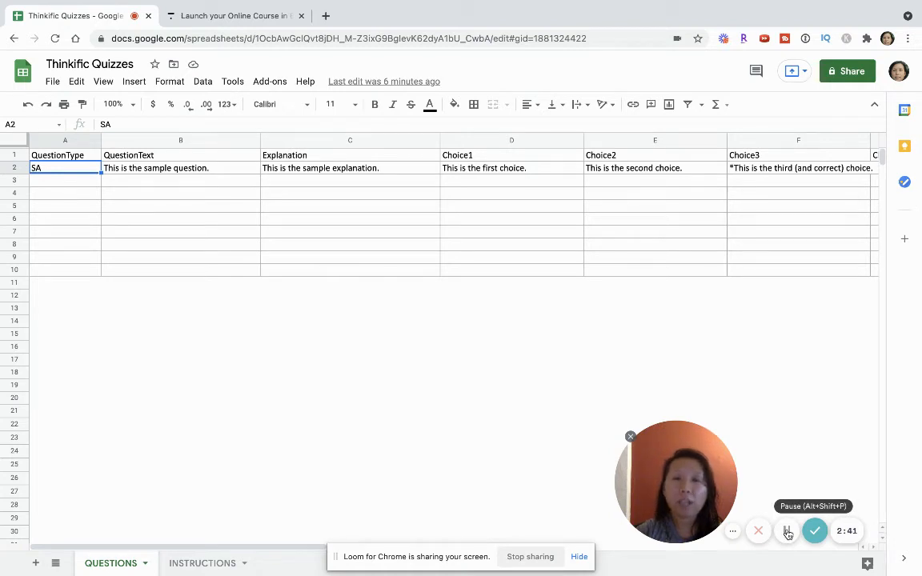
pyautogui.click(202, 563)
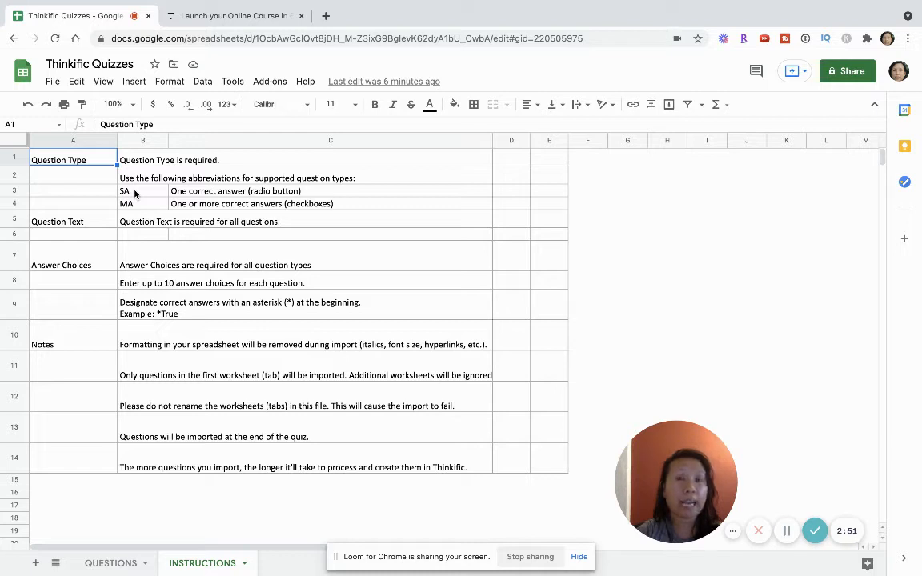
pyautogui.moveTo(273, 68)
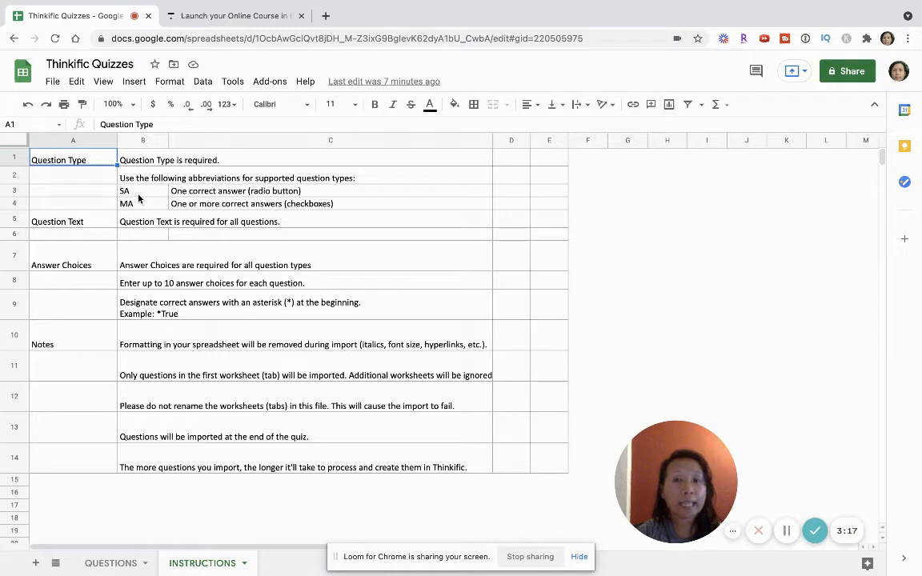
pyautogui.click(143, 204)
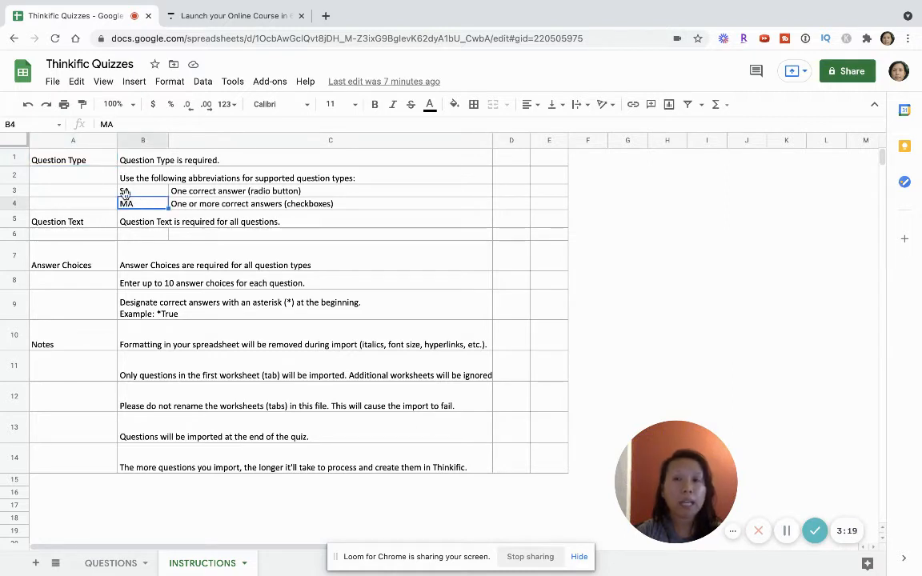
pyautogui.click(142, 190)
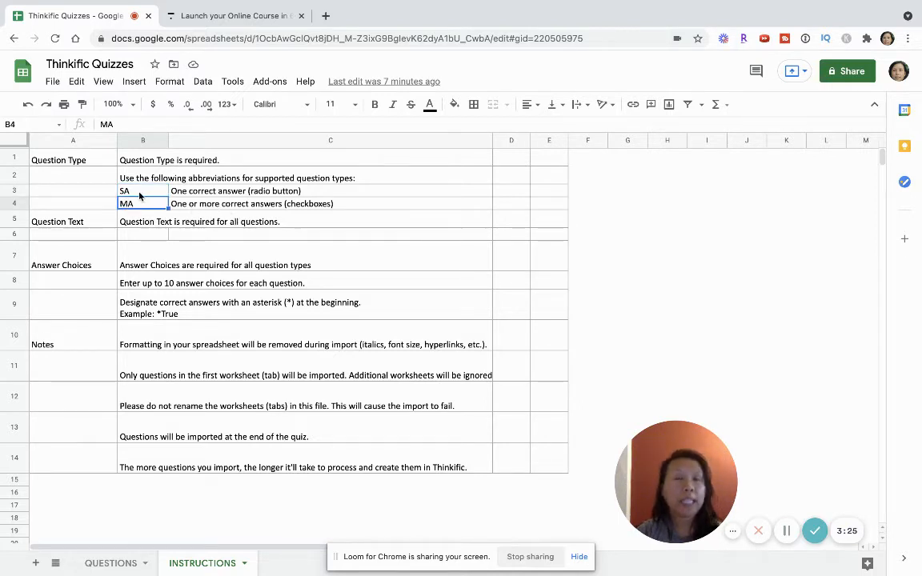
pyautogui.click(142, 191)
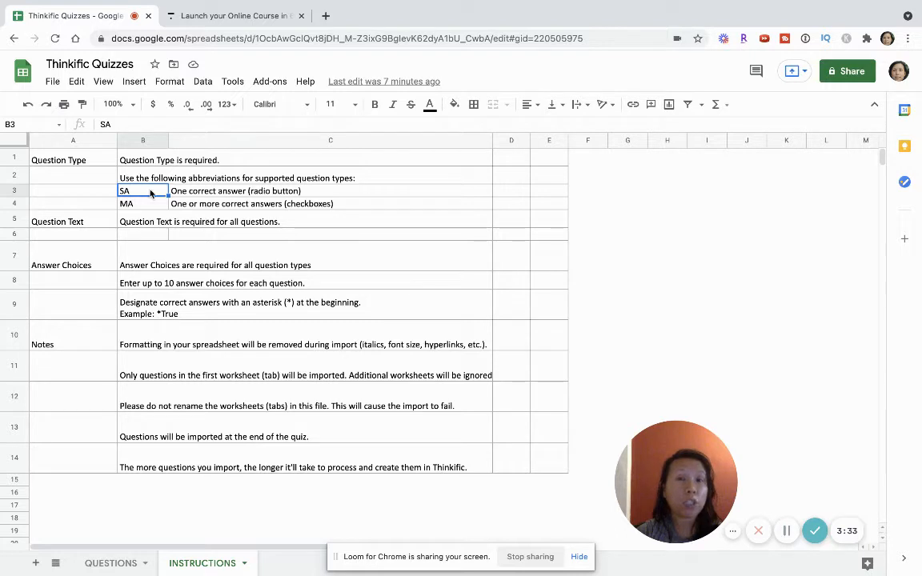
pyautogui.moveTo(219, 192)
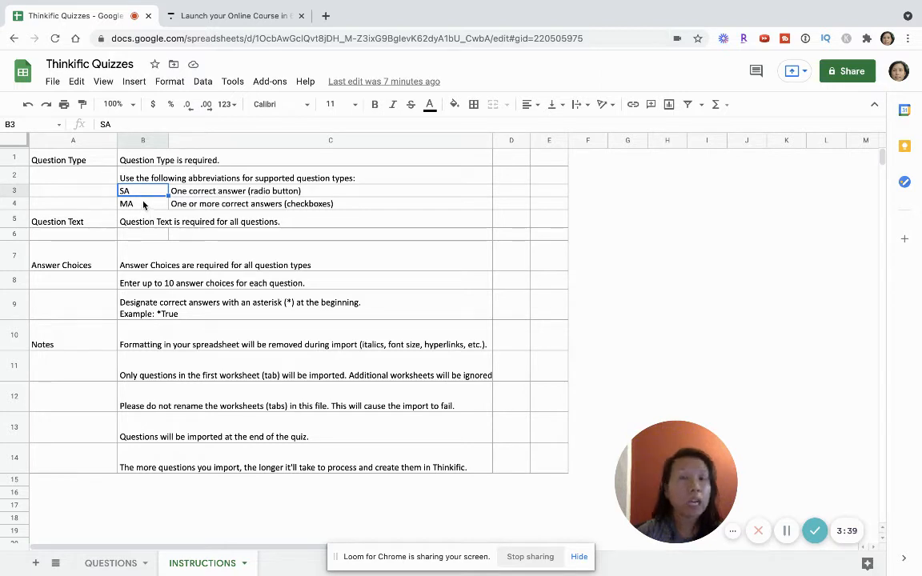
pyautogui.click(142, 204)
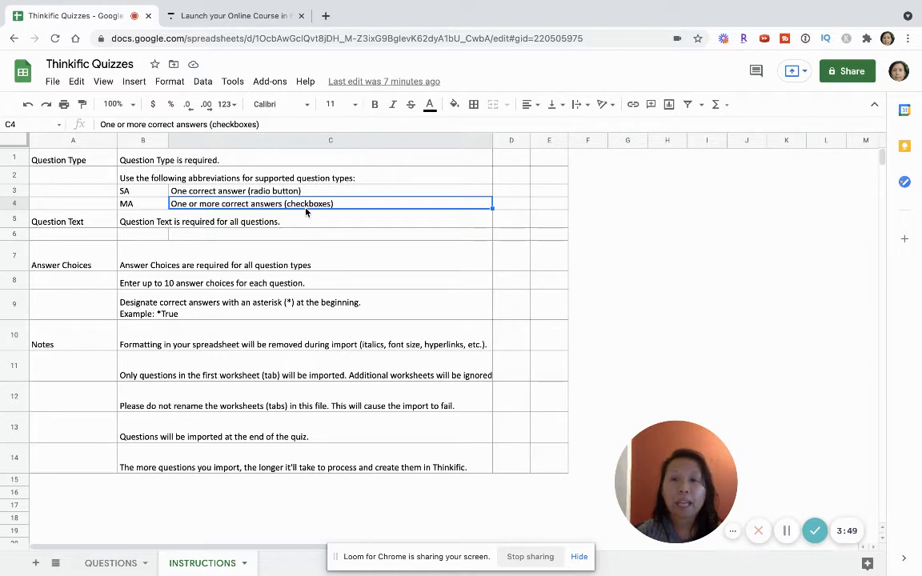
pyautogui.click(73, 222)
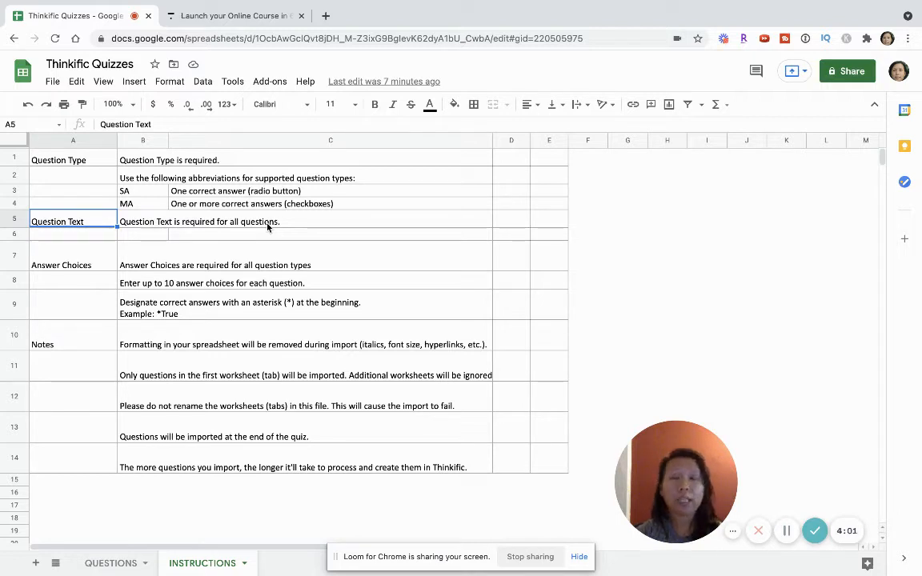
pyautogui.moveTo(236, 249)
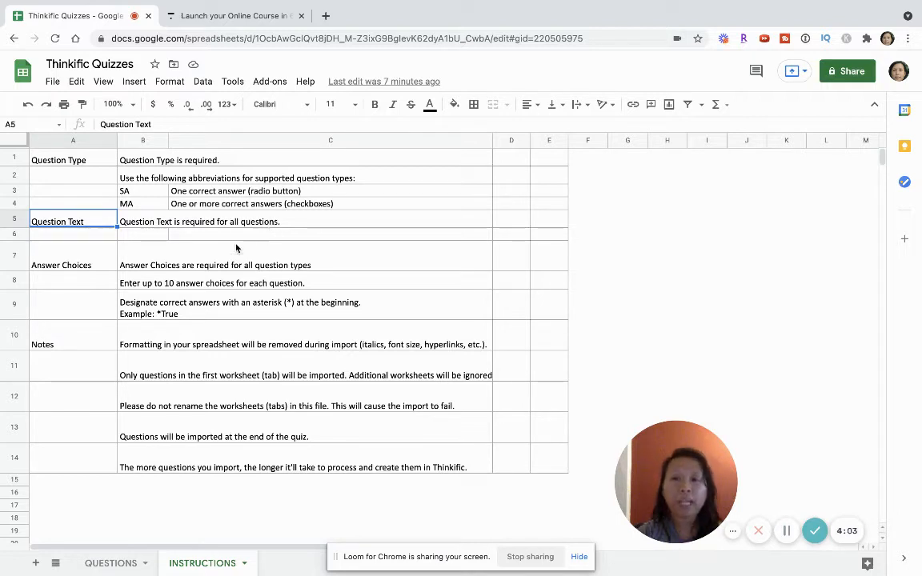
pyautogui.click(61, 265)
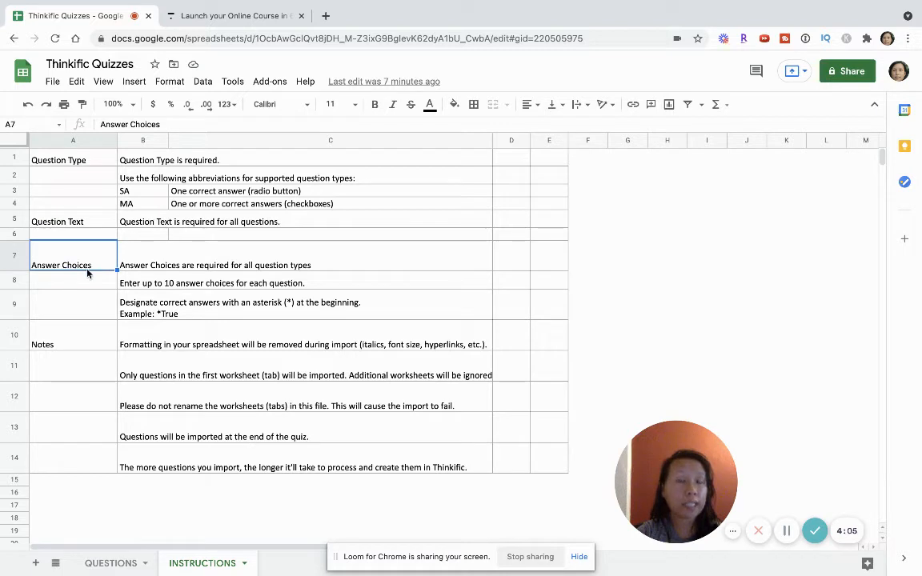
pyautogui.moveTo(165, 283)
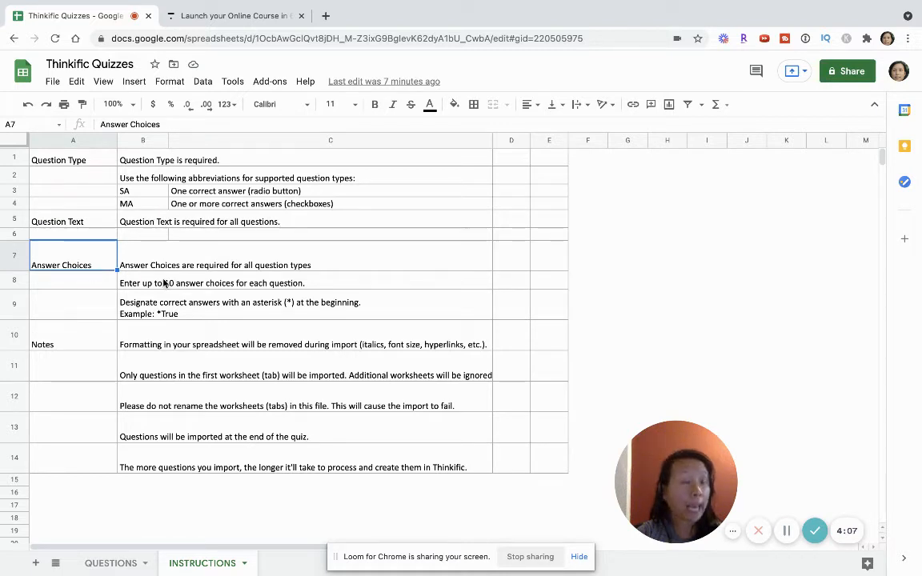
pyautogui.click(304, 255)
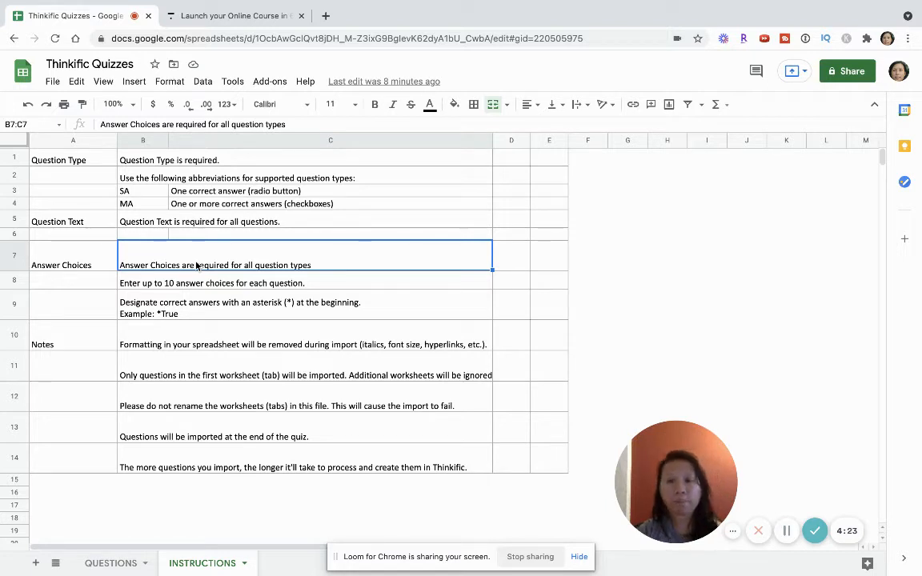
pyautogui.moveTo(122, 548)
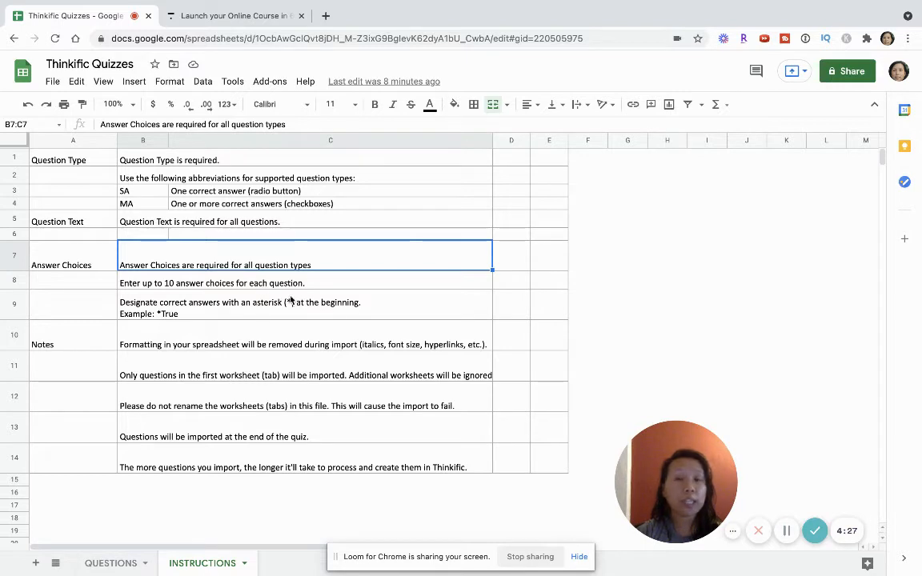
pyautogui.click(304, 304)
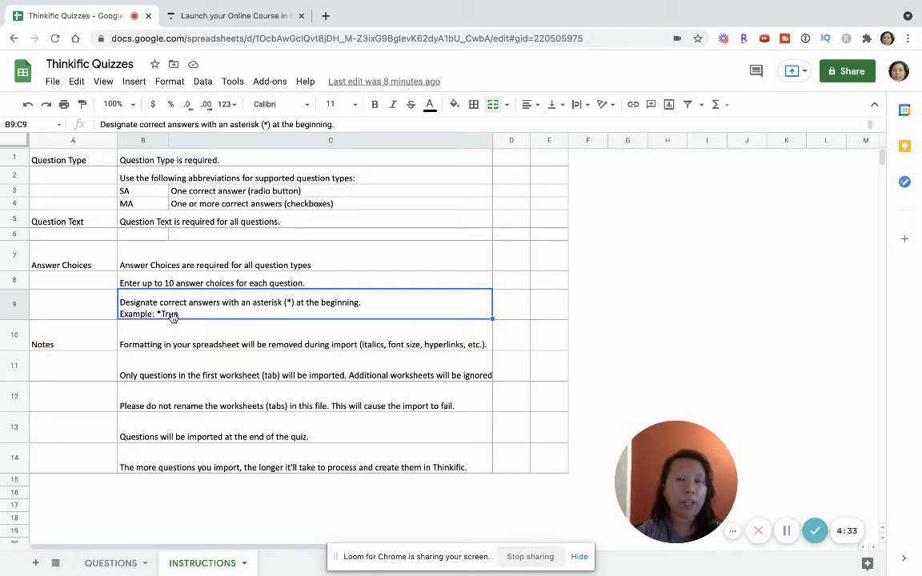
pyautogui.moveTo(186, 320)
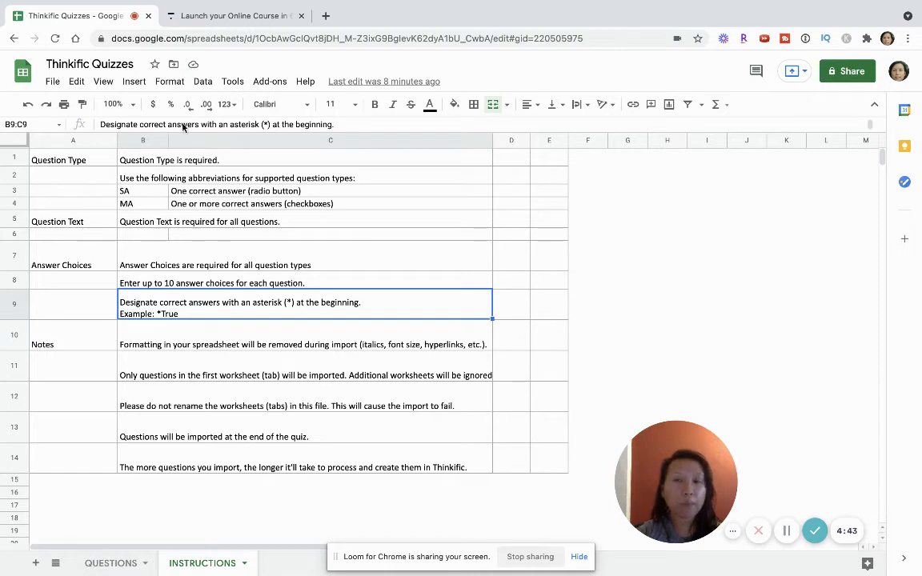
pyautogui.click(89, 64)
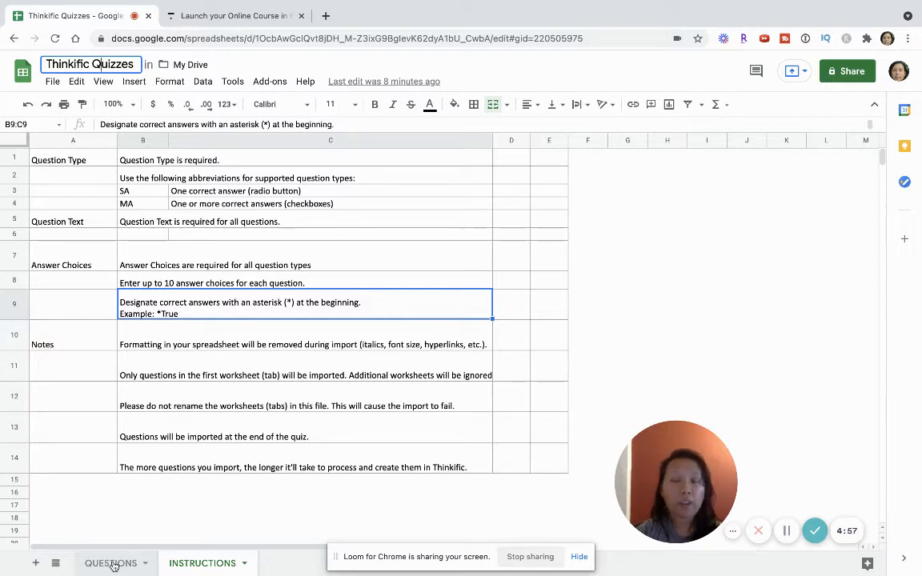
# Step: Enter MA in A3 and type the 'most common search engine' question in B2
pyautogui.click(111, 562)
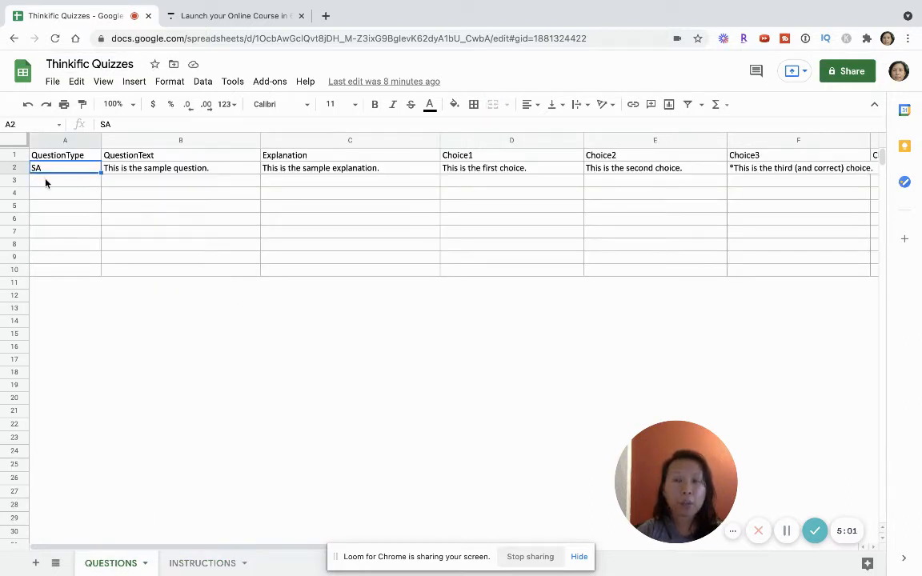
pyautogui.write('MA')
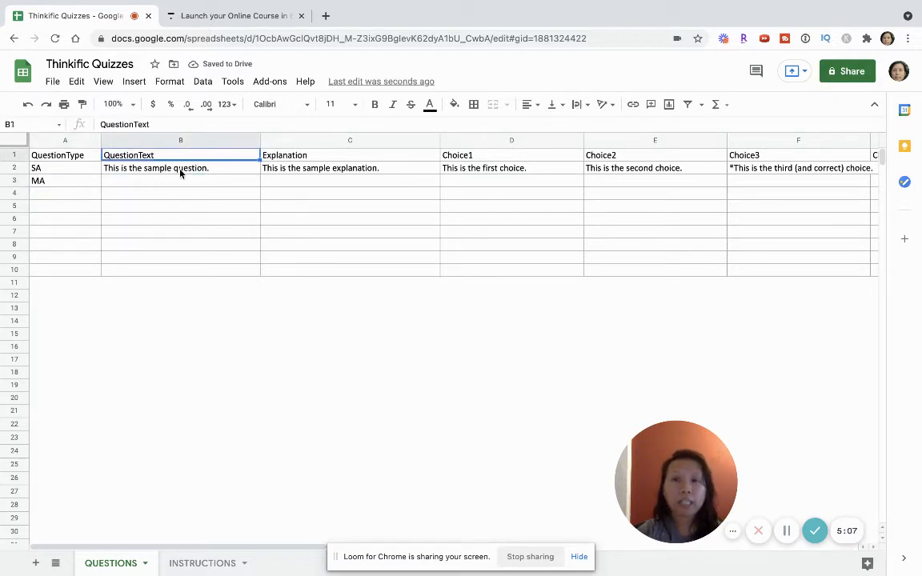
pyautogui.click(180, 167)
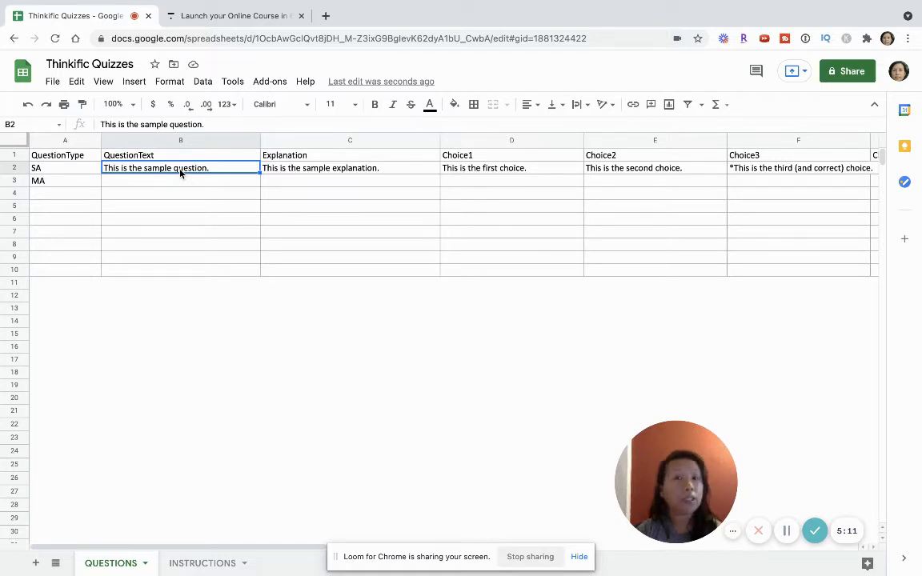
pyautogui.write('What is the')
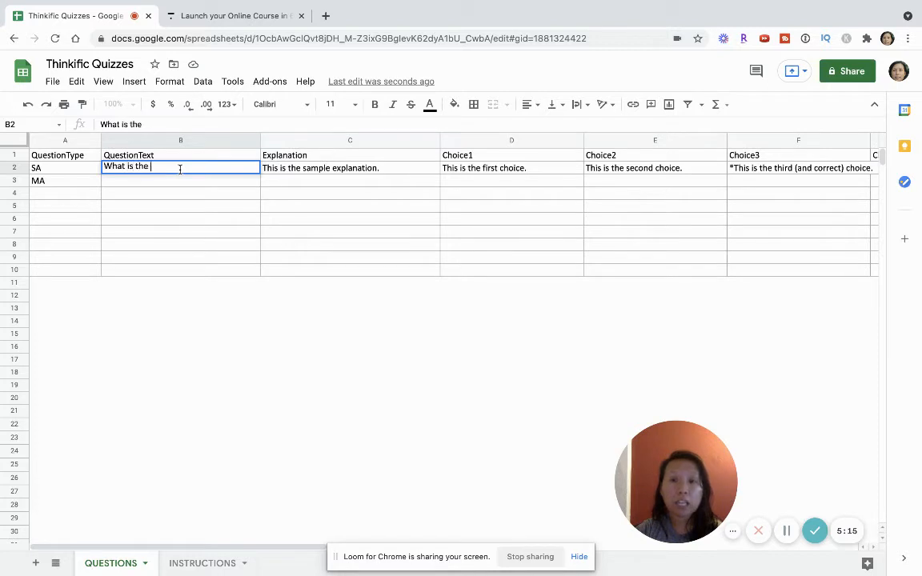
pyautogui.write('most common')
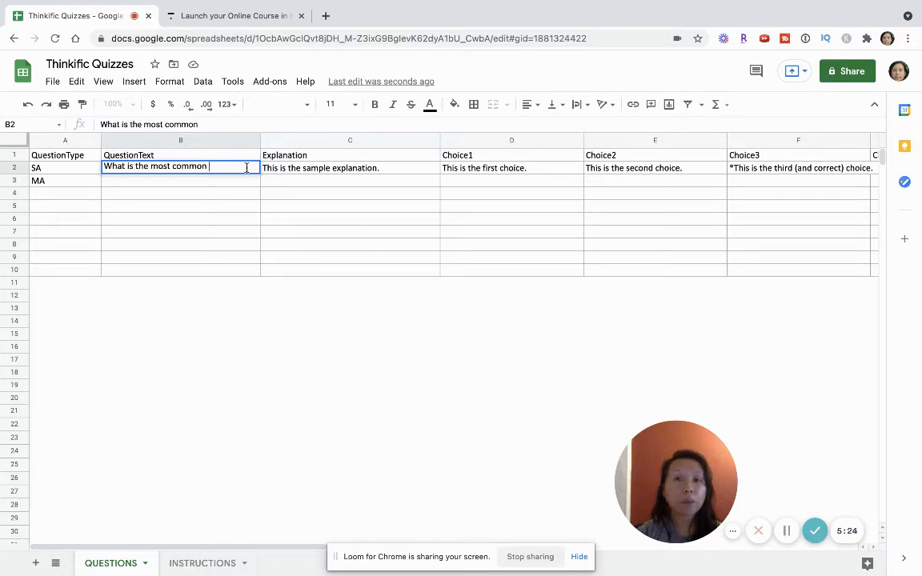
pyautogui.write('search engine used worldwide?')
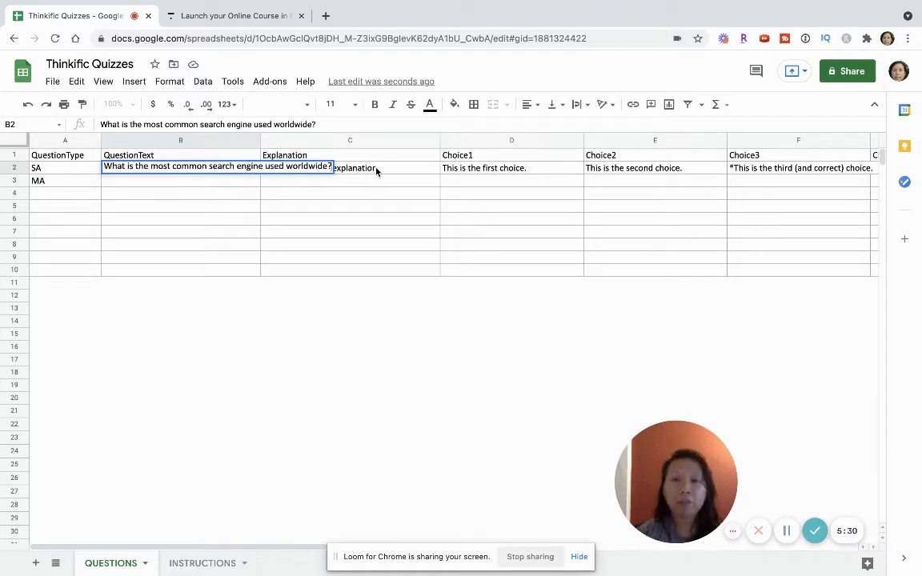
pyautogui.write('This is the sample explanation.')
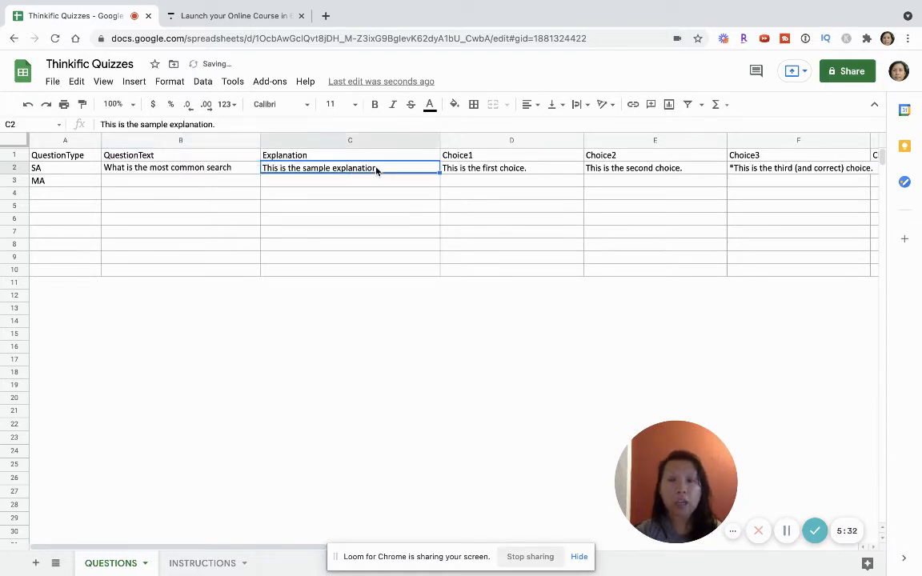
# Step: Write the largest-search-engine explanation in C2 and enter answer choices from D2 onward
pyautogui.write('This q')
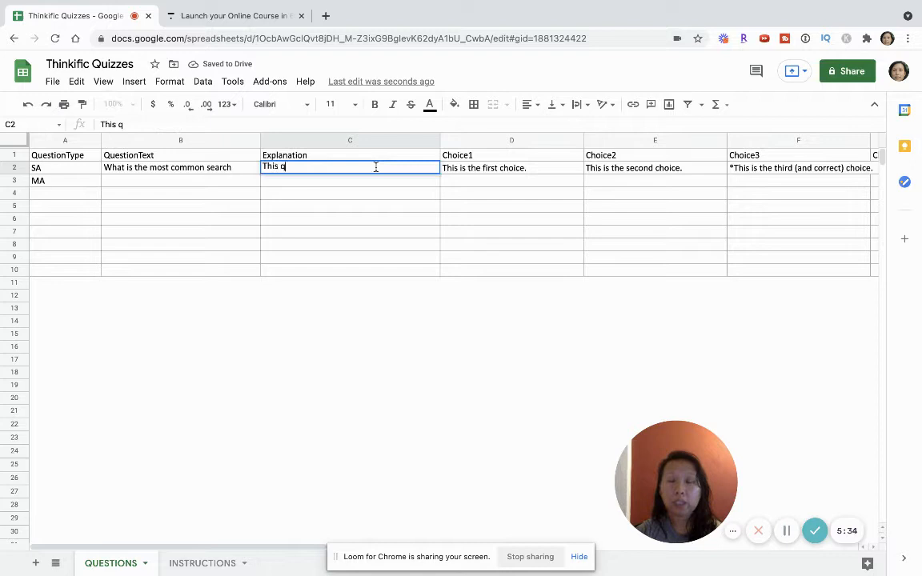
pyautogui.write('uestion refers to wh')
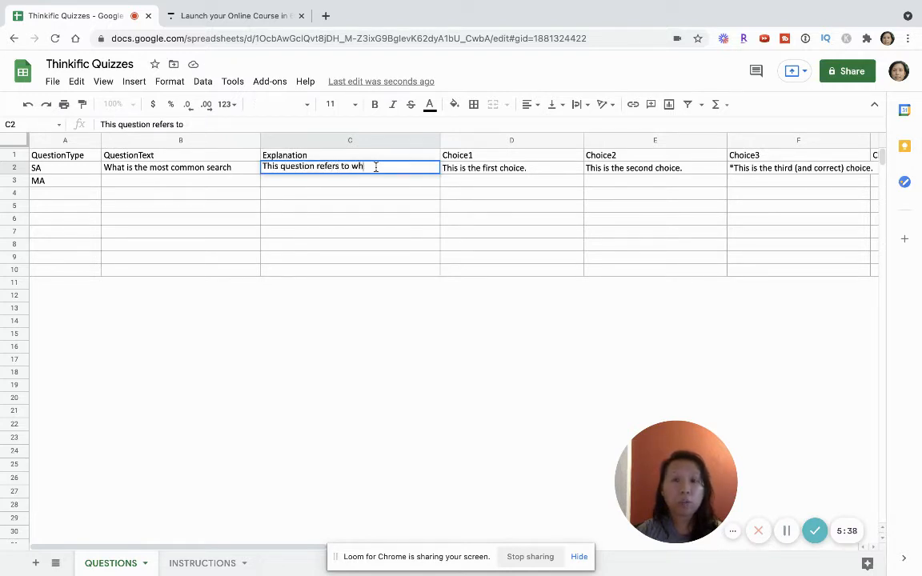
pyautogui.write('ich is the largest sea')
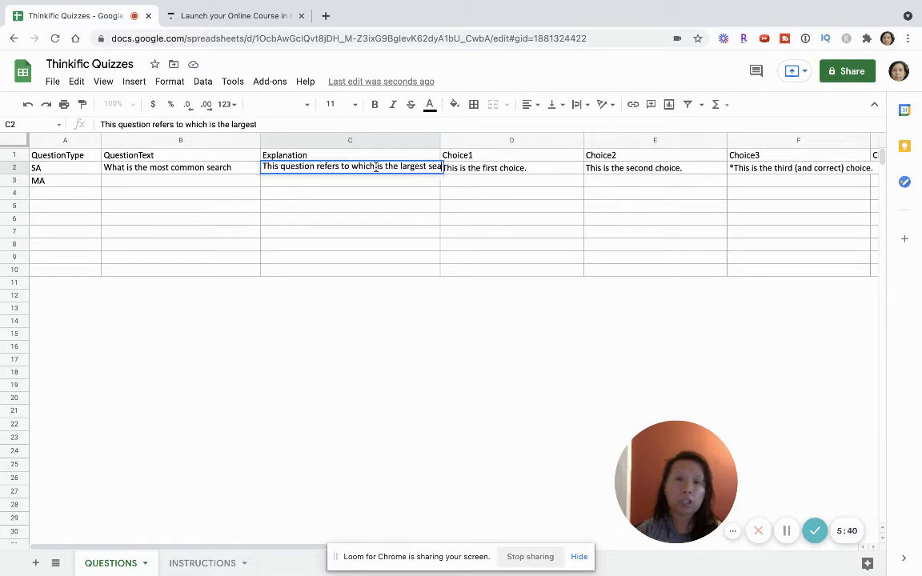
pyautogui.click(511, 167)
pyautogui.write('Bing')
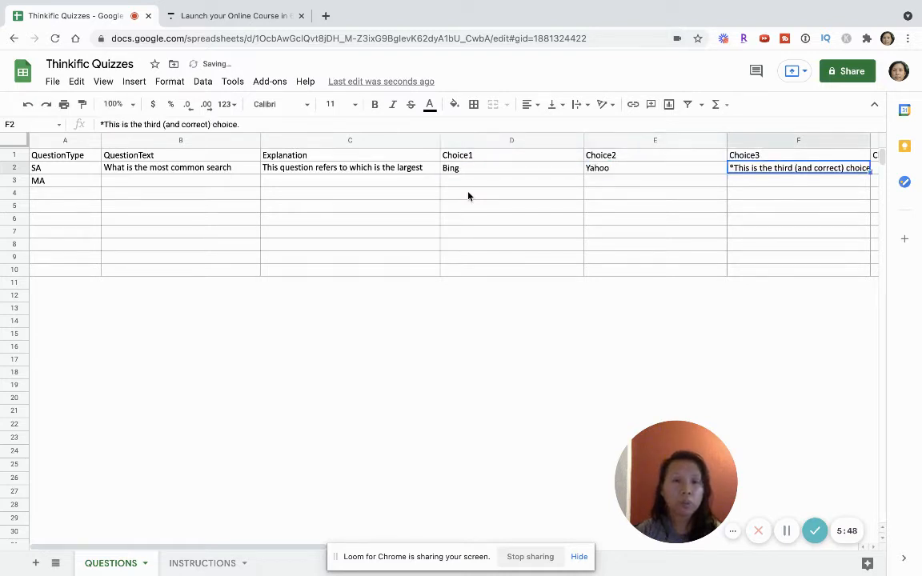
pyautogui.write('Go')
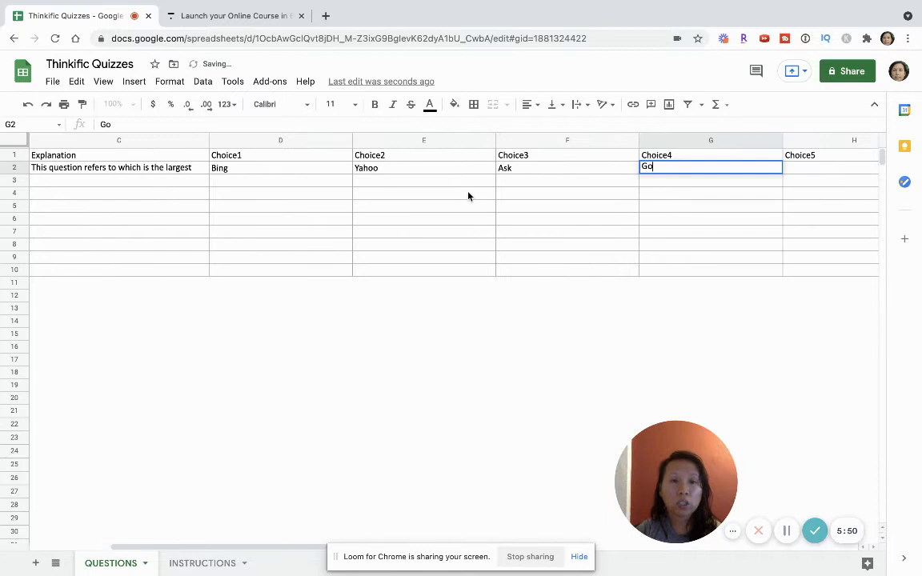
pyautogui.write('Ama')
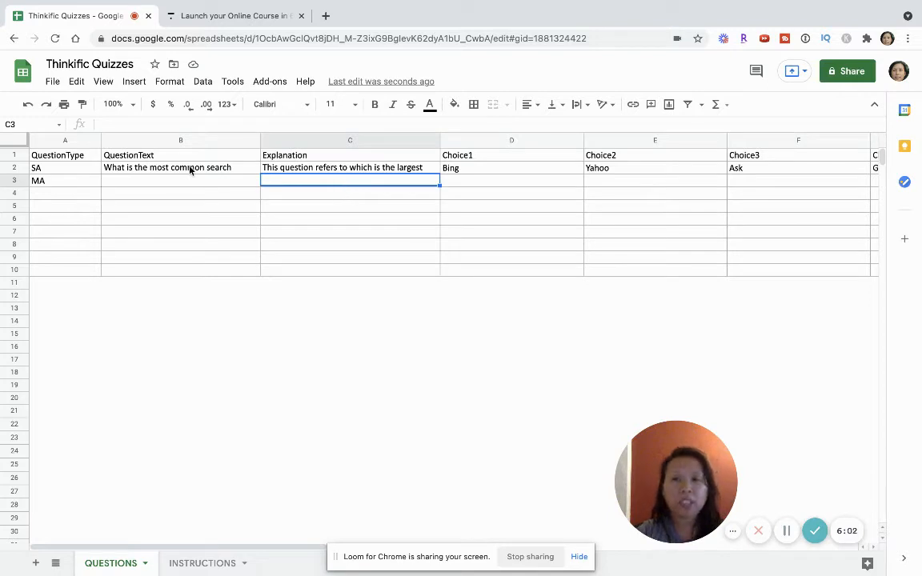
pyautogui.click(181, 168)
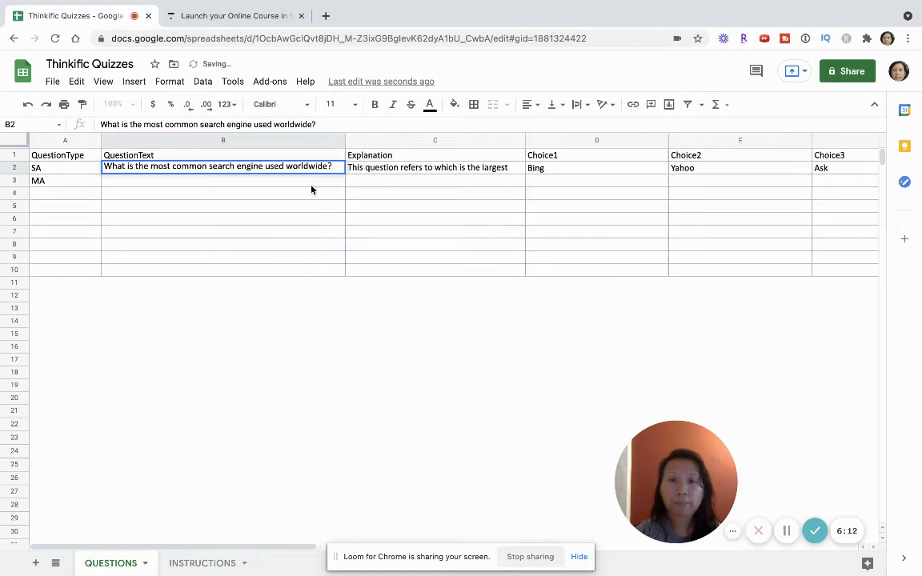
pyautogui.click(223, 180)
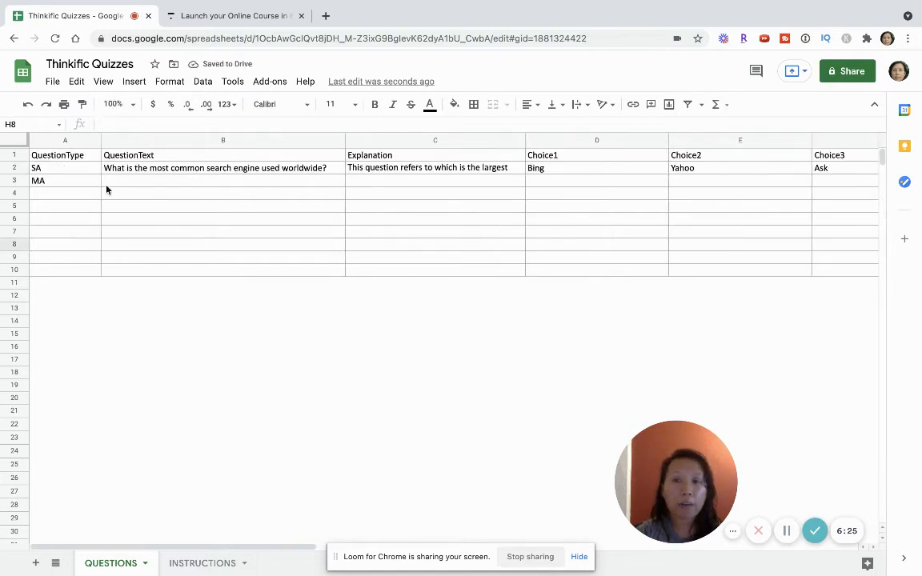
pyautogui.moveTo(85, 184)
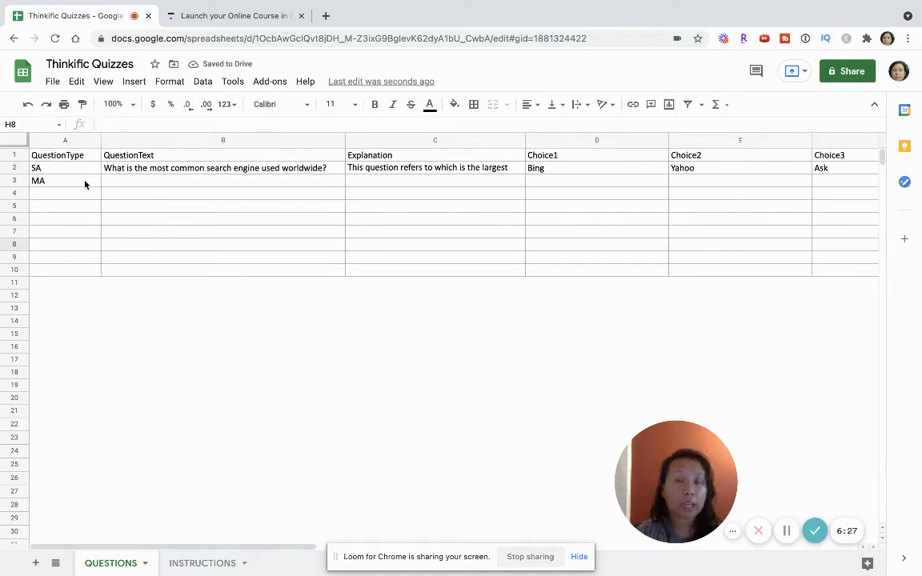
# Step: Type the 'most frequently used social media tools' question in B3 with choices Instagram, TikTok, Facebook, Other
pyautogui.click(223, 180)
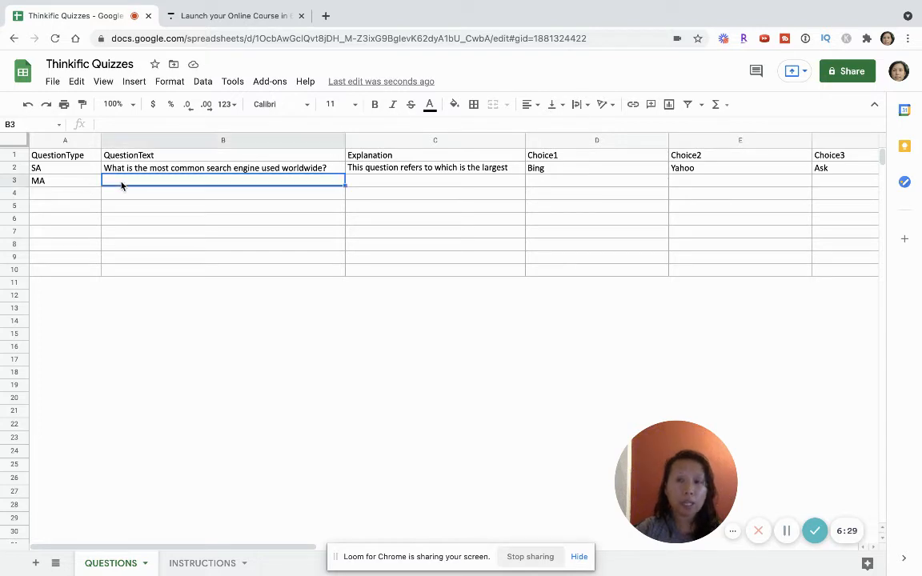
pyautogui.write('What are the')
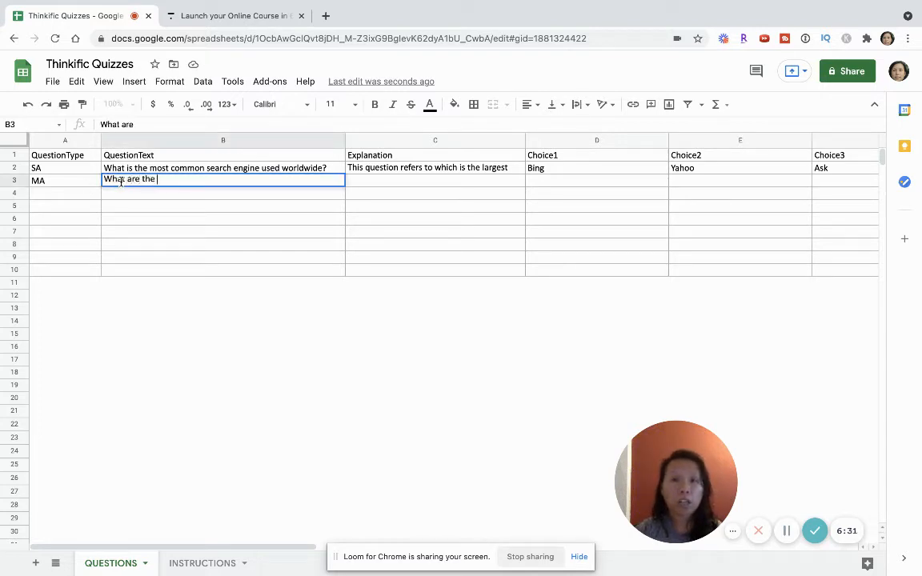
pyautogui.write('most frequently used social media tools')
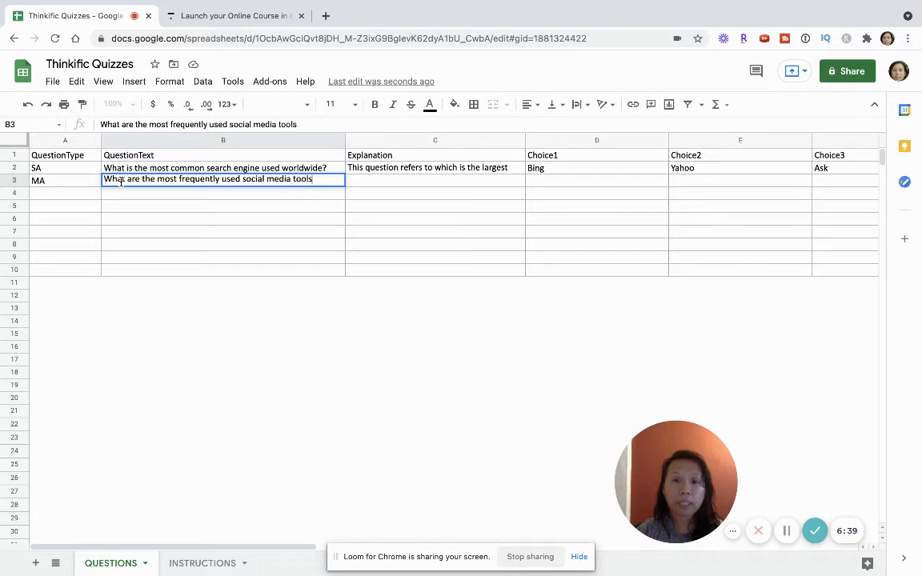
pyautogui.write('Instagram')
pyautogui.click(598, 181)
pyautogui.write('TikTok')
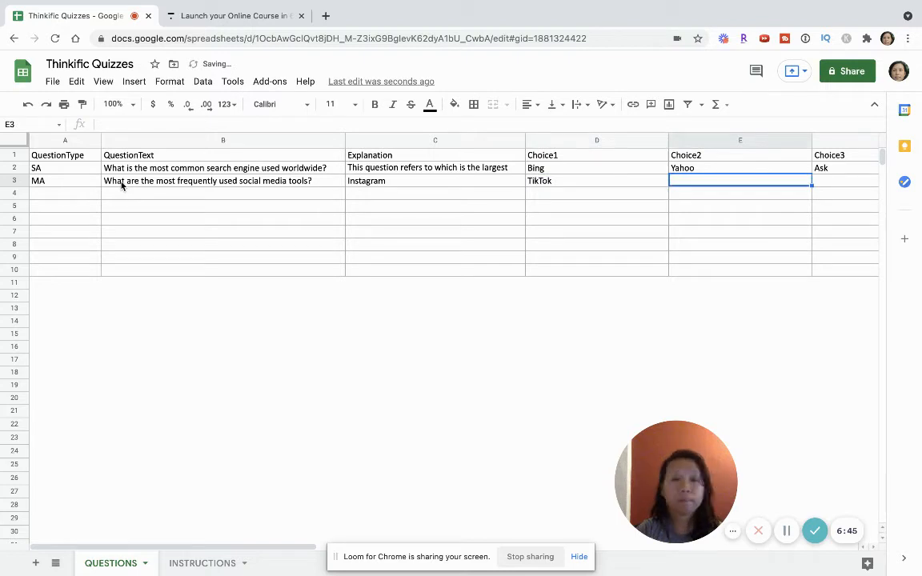
pyautogui.write('Facebook')
pyautogui.click(844, 181)
pyautogui.write('Other')
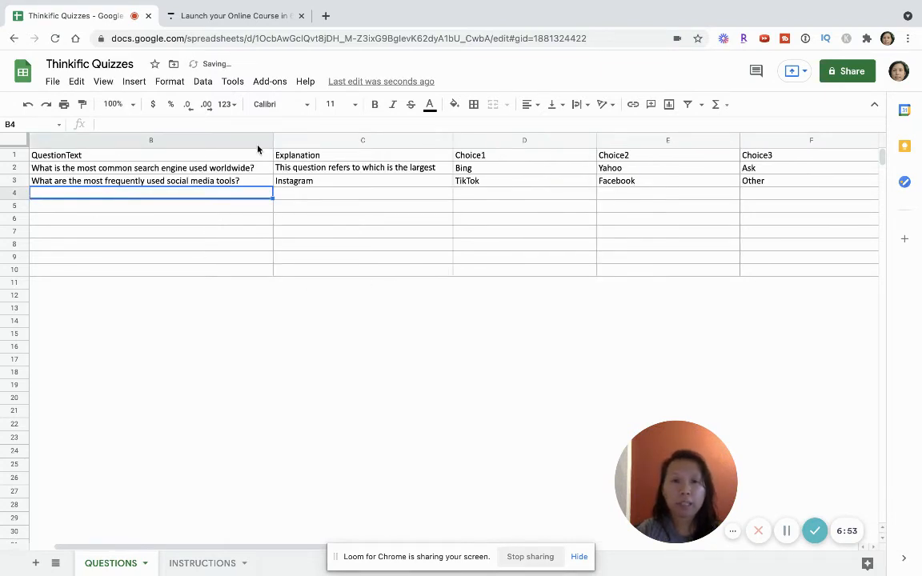
pyautogui.click(363, 180)
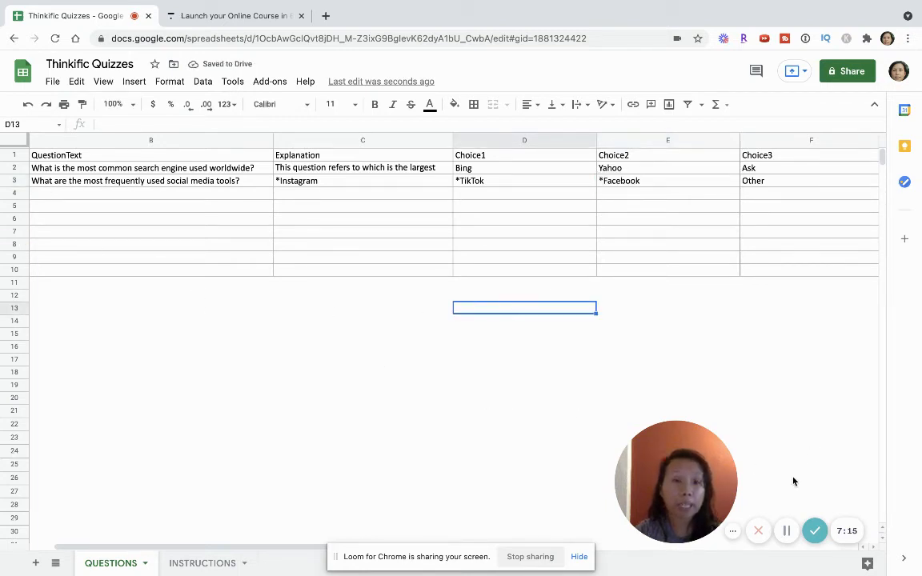
# Step: Add a new quiz lesson to the chapter titled 'Thinkific Quiz Demo'
pyautogui.click(232, 15)
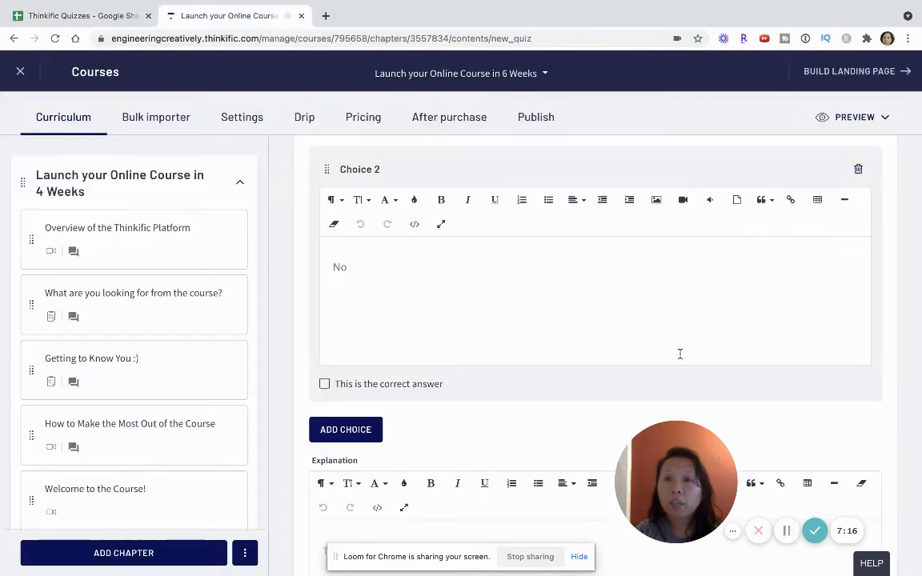
pyautogui.moveTo(429, 311)
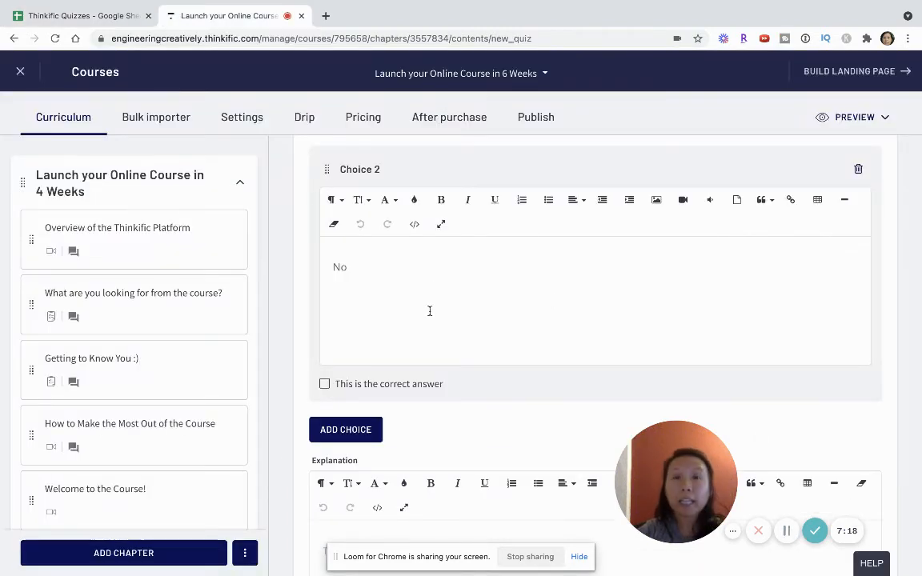
pyautogui.moveTo(172, 451)
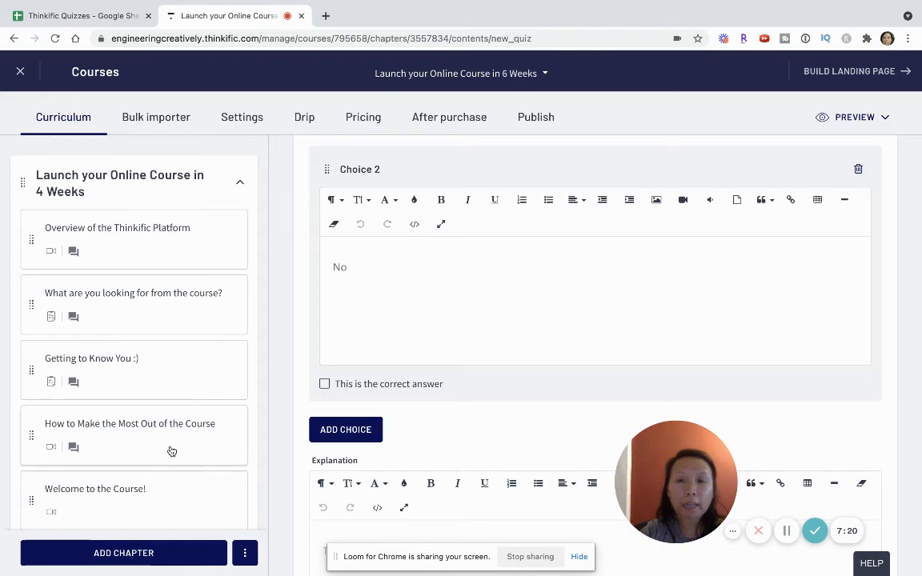
pyautogui.scroll(-3)
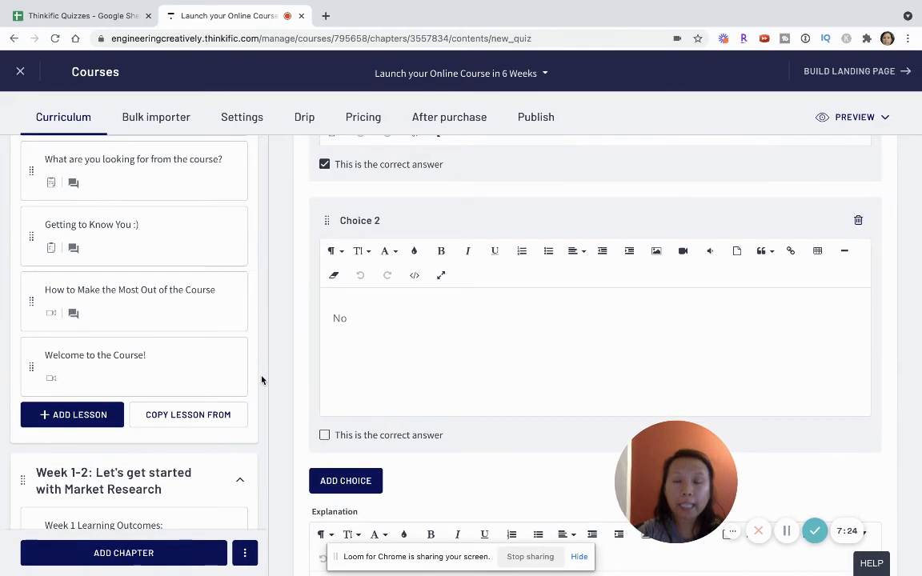
pyautogui.scroll(-3)
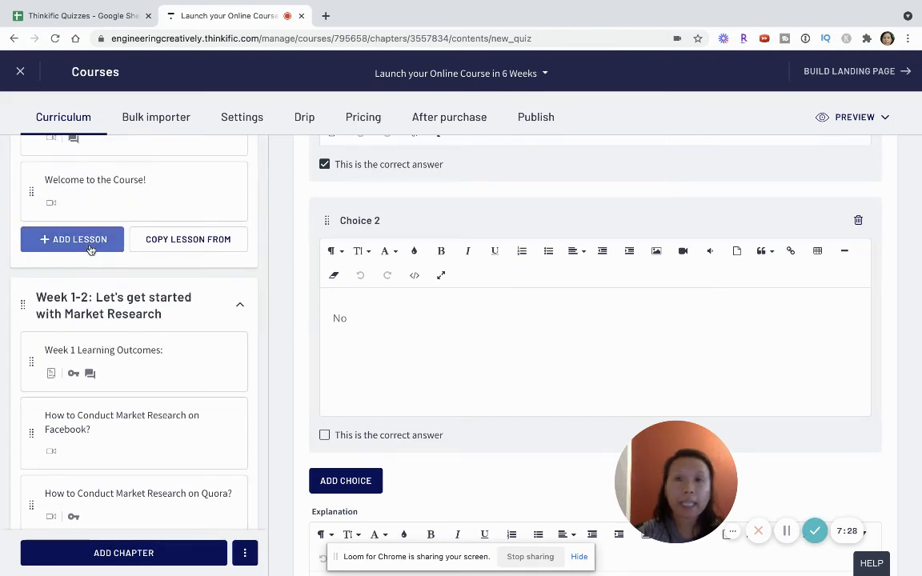
pyautogui.click(72, 240)
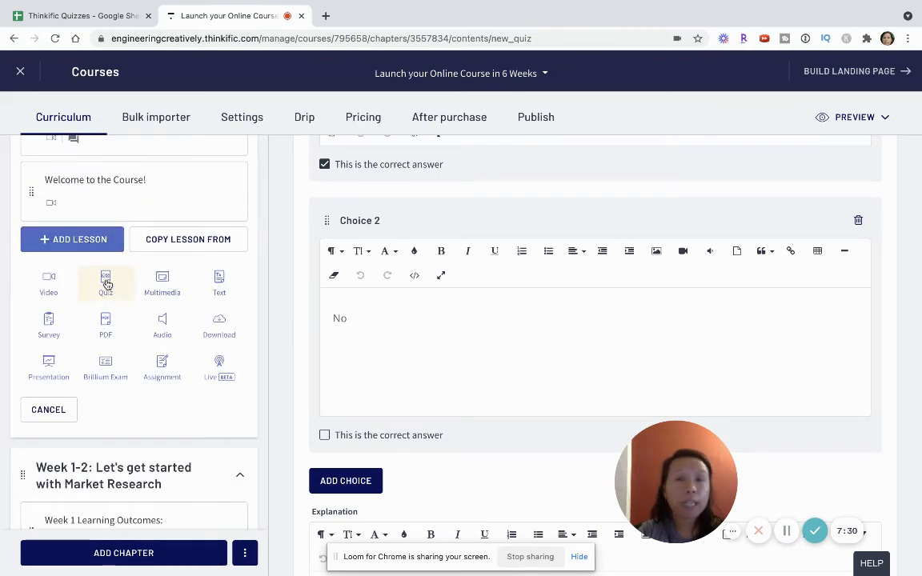
pyautogui.click(105, 282)
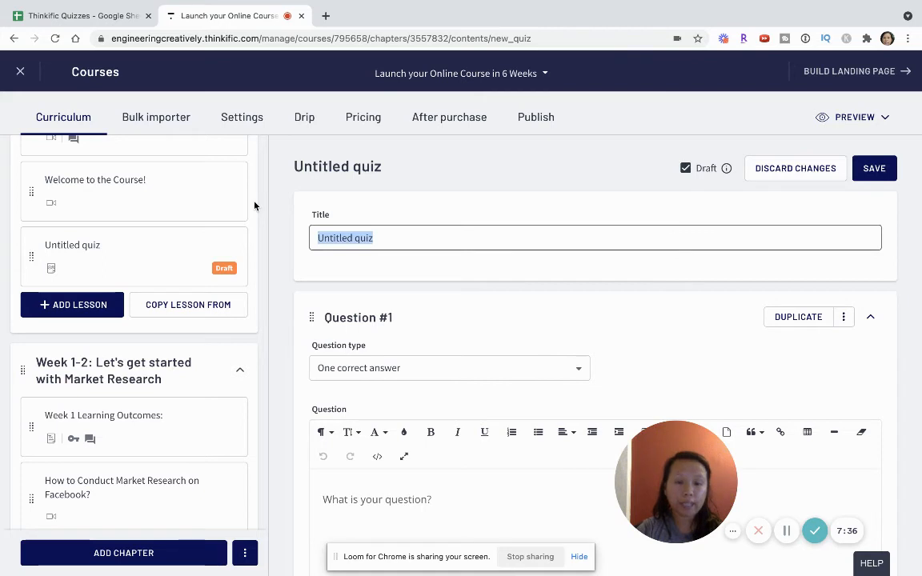
pyautogui.write('Thinkific Quiz Demo')
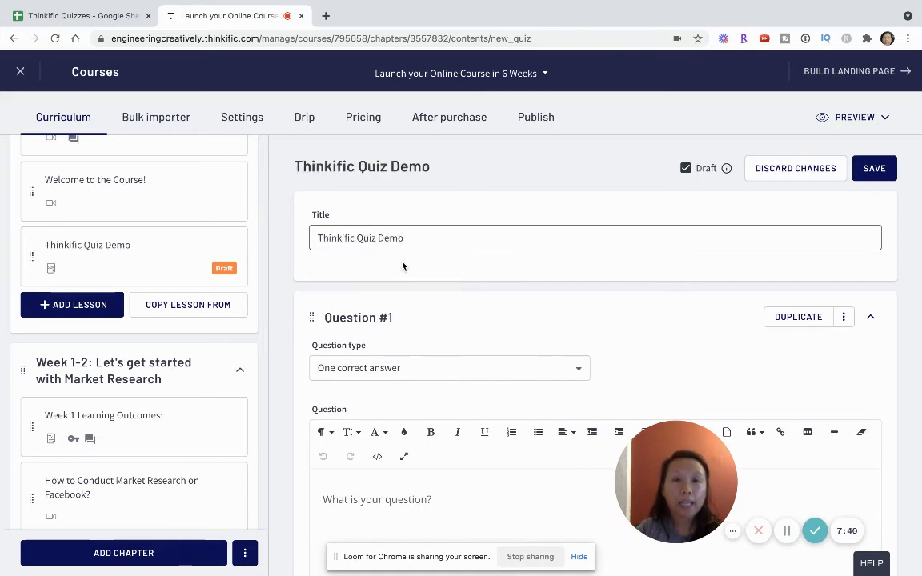
pyautogui.scroll(-3)
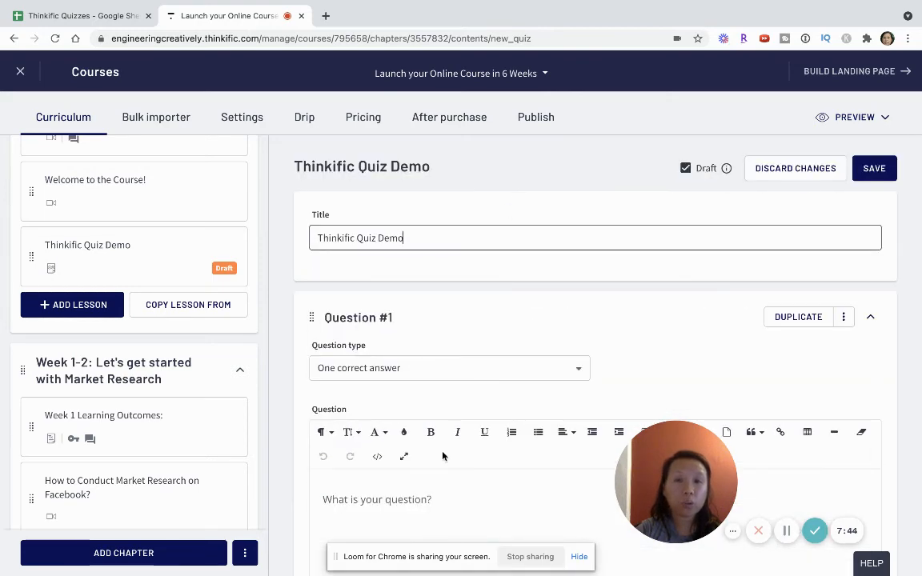
pyautogui.scroll(-3)
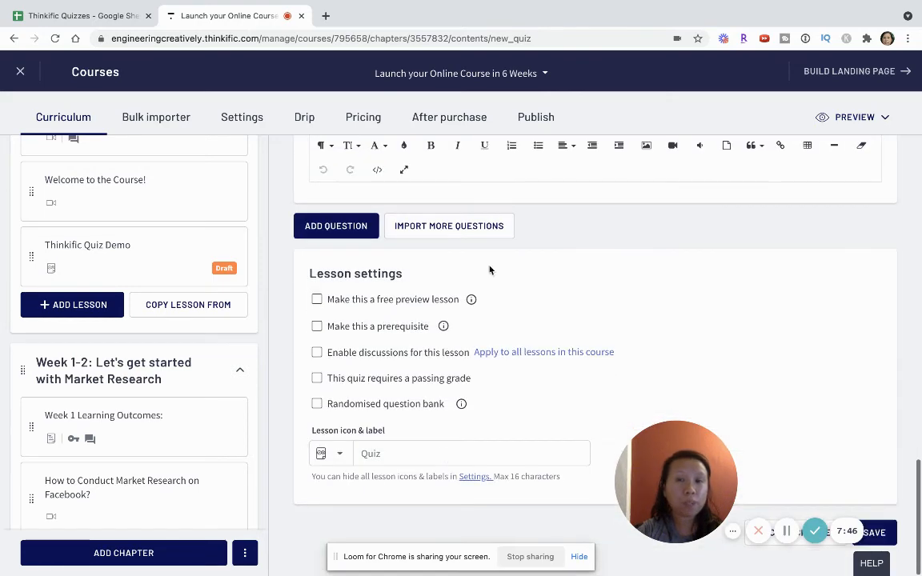
# Step: Import Thinkific Quizzes.xlsx into the quiz and scroll through Question #2's choices
pyautogui.click(449, 225)
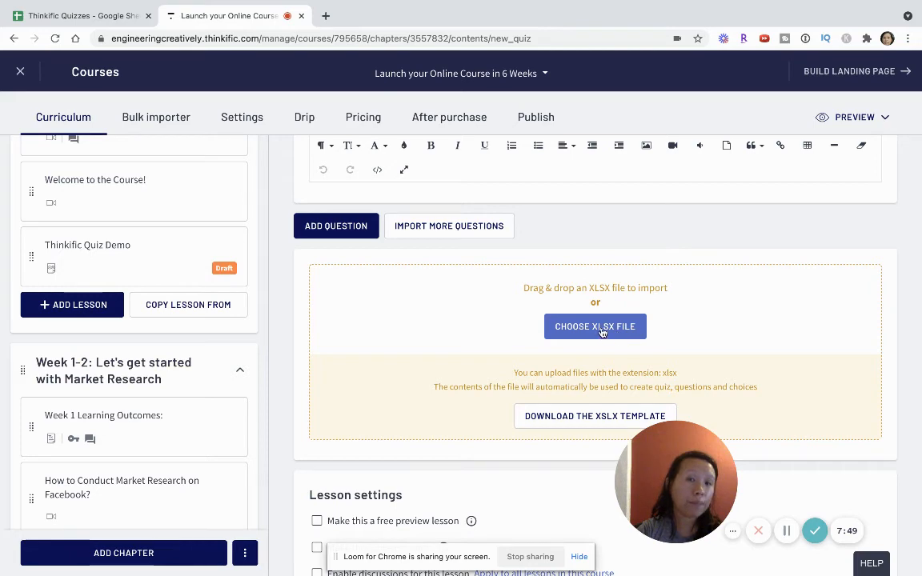
pyautogui.click(595, 326)
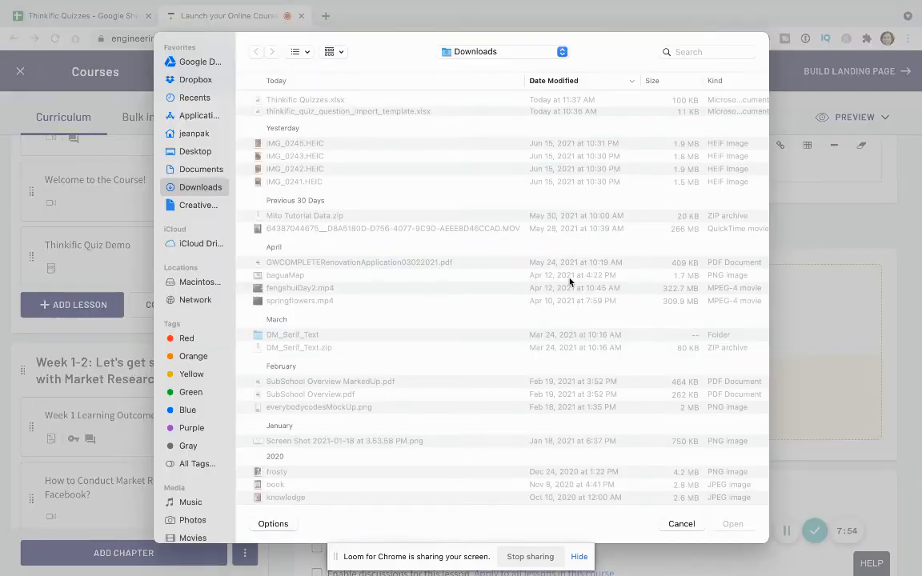
pyautogui.click(305, 99)
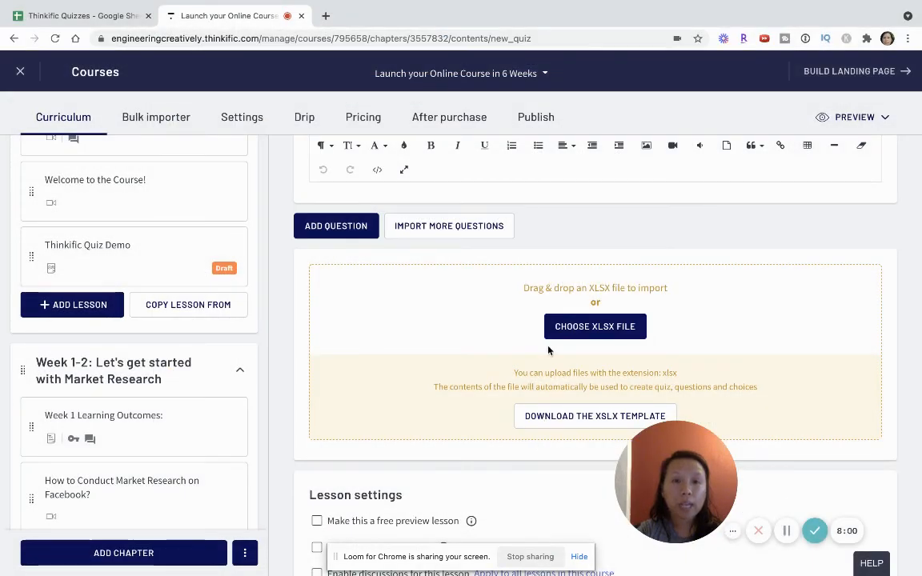
pyautogui.click(595, 326)
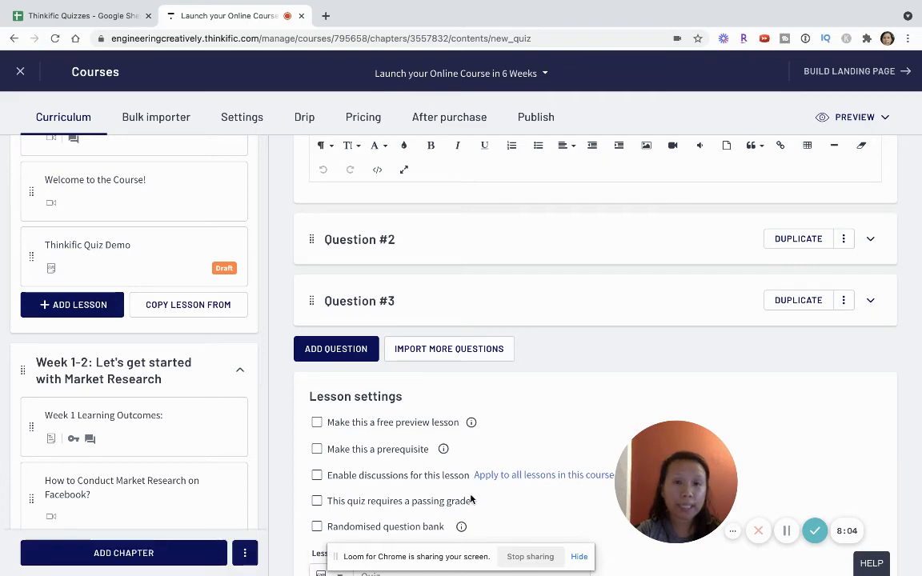
pyautogui.scroll(-3)
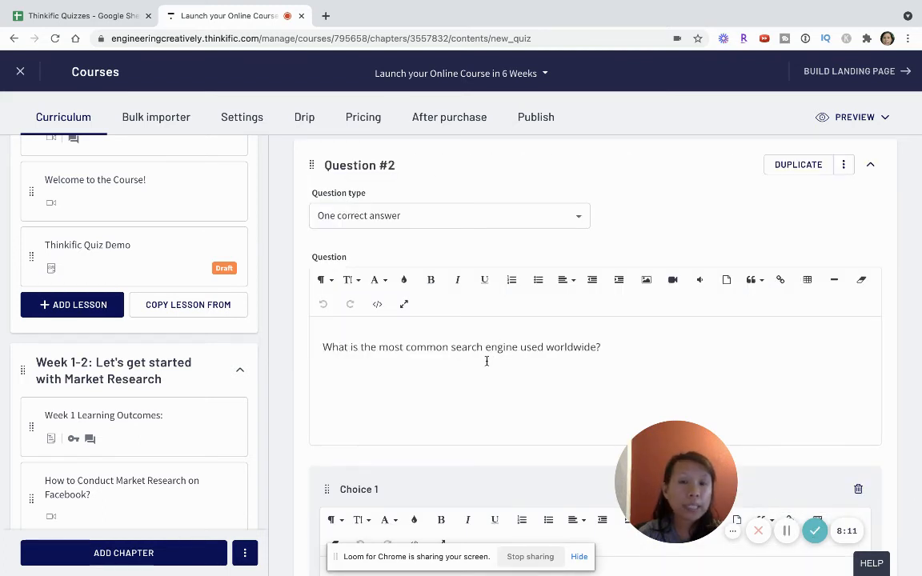
pyautogui.scroll(-3)
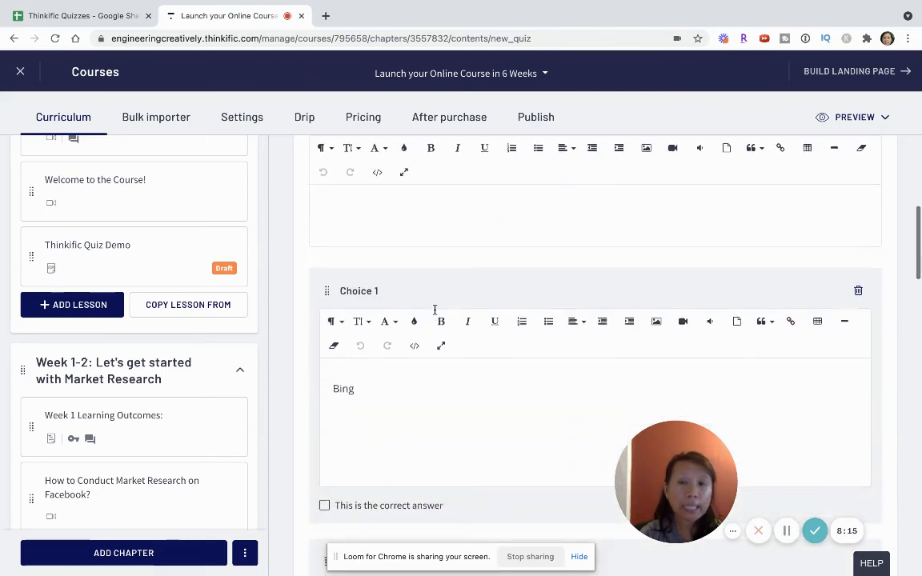
pyautogui.scroll(-3)
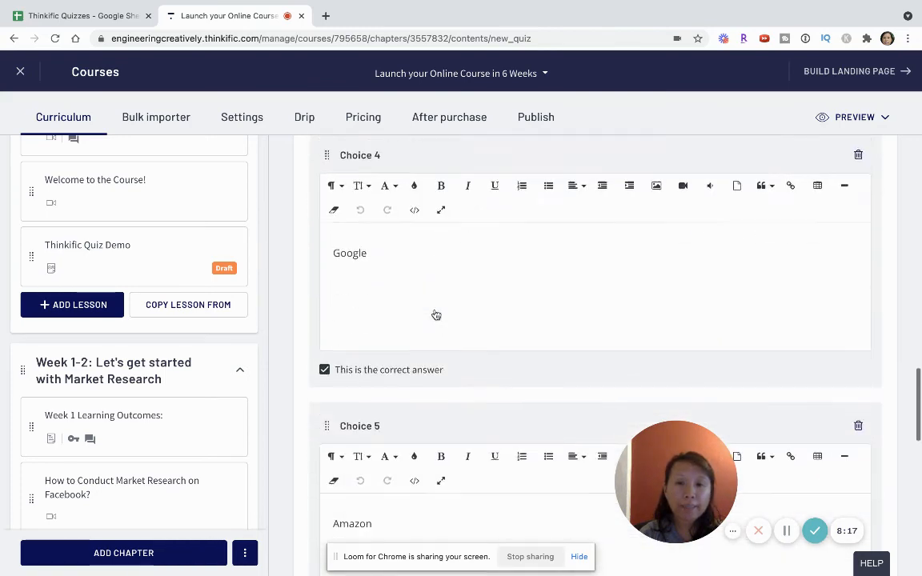
pyautogui.scroll(-3)
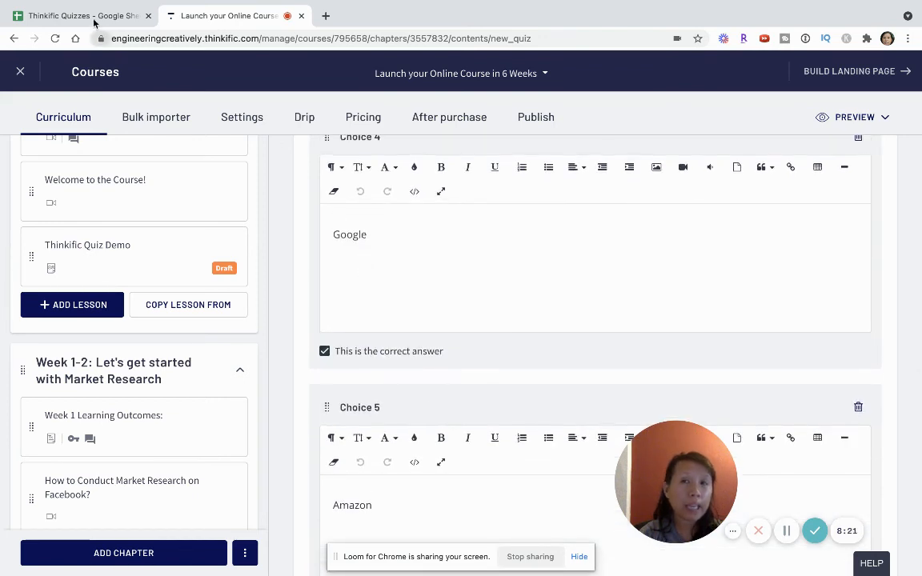
# Step: Compare the starred answers in the spreadsheet, then open the quiz editor's Preview dropdown
pyautogui.click(81, 15)
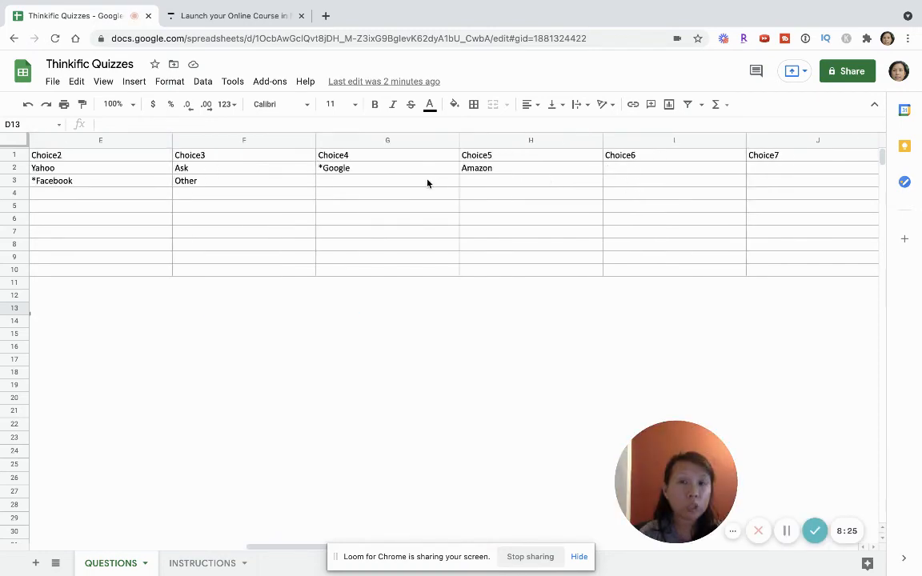
pyautogui.click(232, 15)
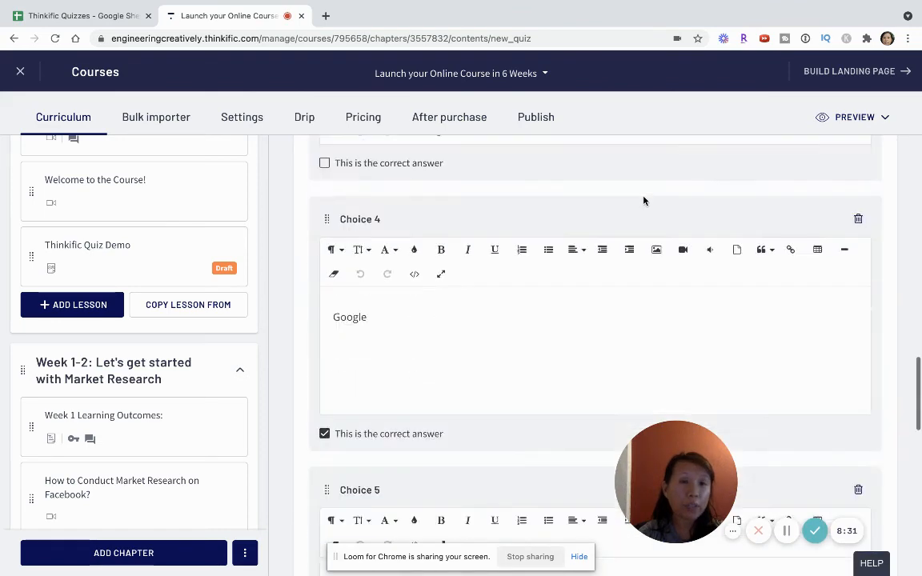
pyautogui.click(854, 117)
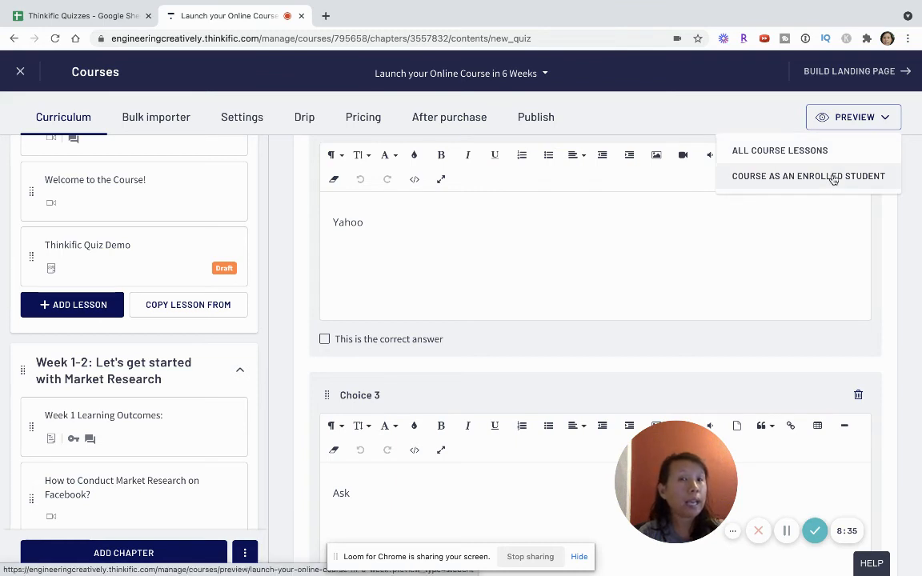
# Step: Preview as an Enrolled Student and scroll the curriculum to the first chapter
pyautogui.click(807, 176)
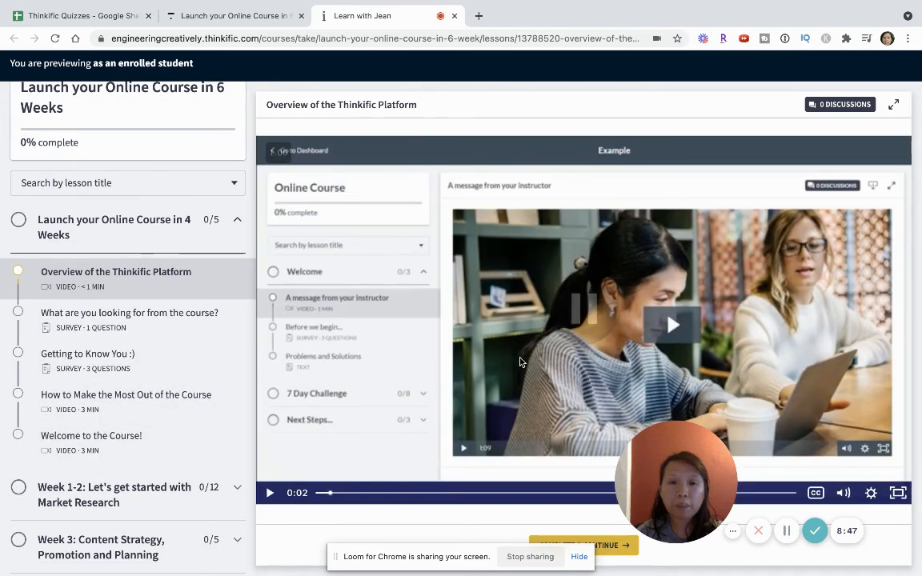
pyautogui.scroll(-3)
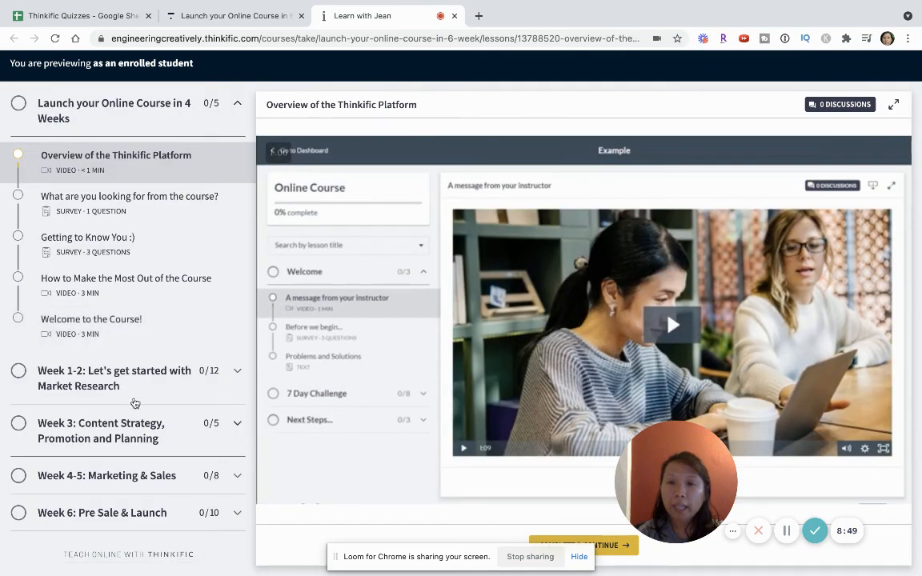
pyautogui.moveTo(786, 531)
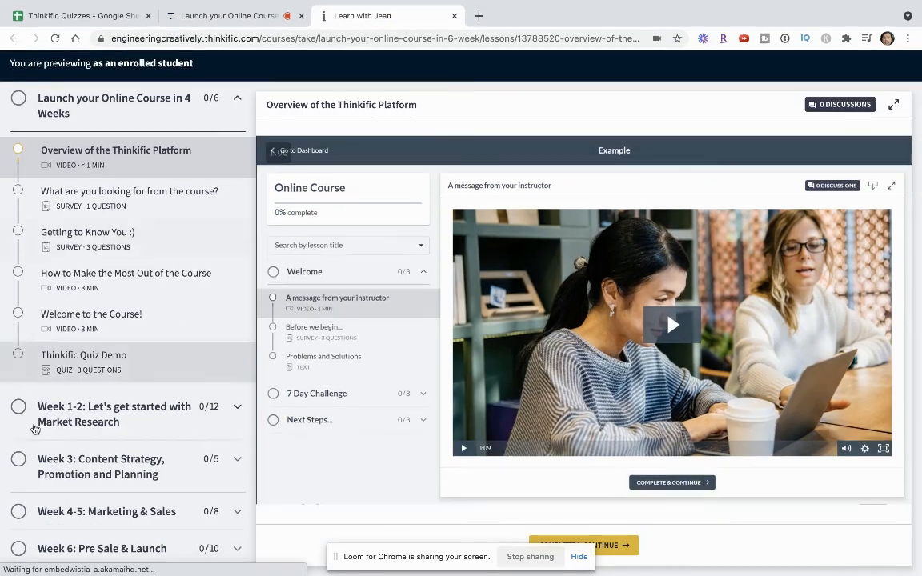
# Step: Open Thinkific Quiz Demo, answer Yes, then answer Google on the next question
pyautogui.click(84, 355)
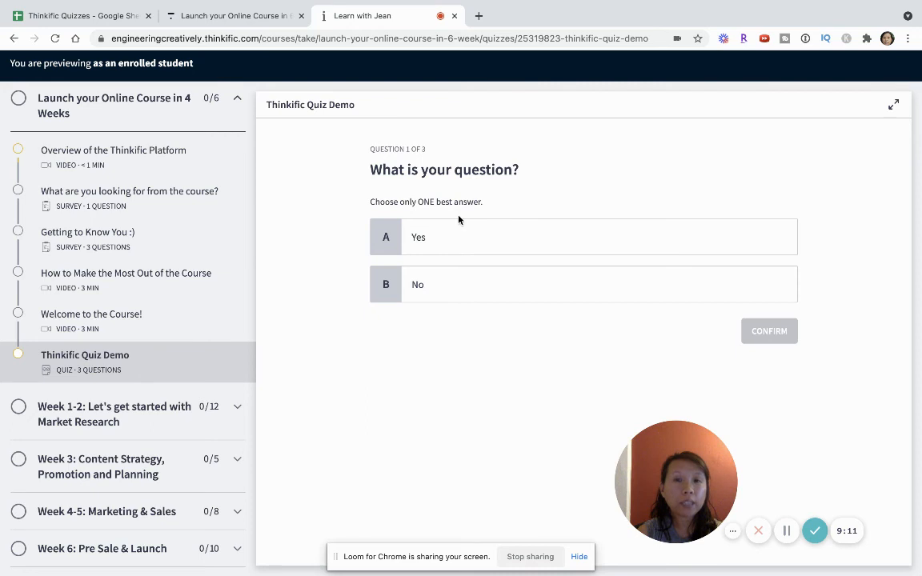
pyautogui.moveTo(776, 454)
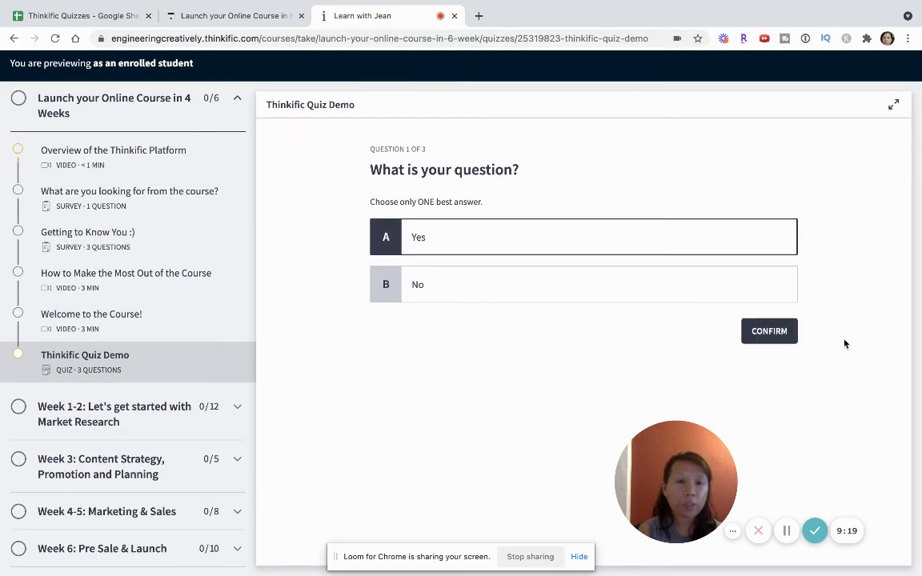
pyautogui.click(768, 331)
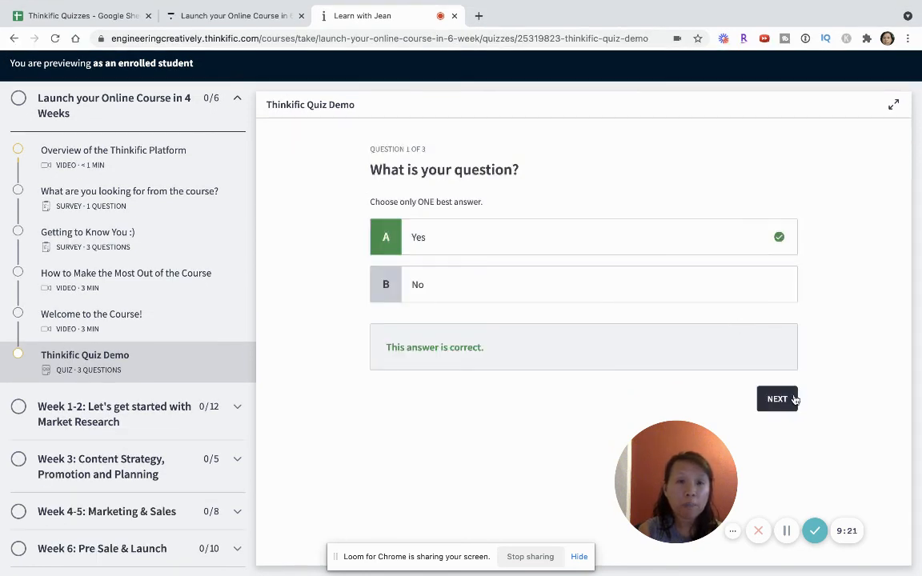
pyautogui.click(777, 399)
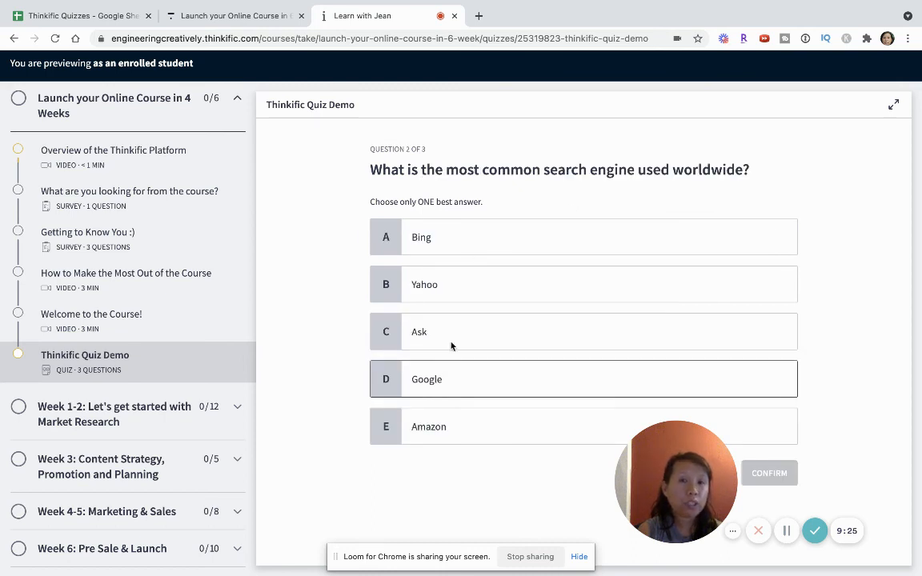
pyautogui.moveTo(380, 169); pyautogui.dragTo(750, 169)
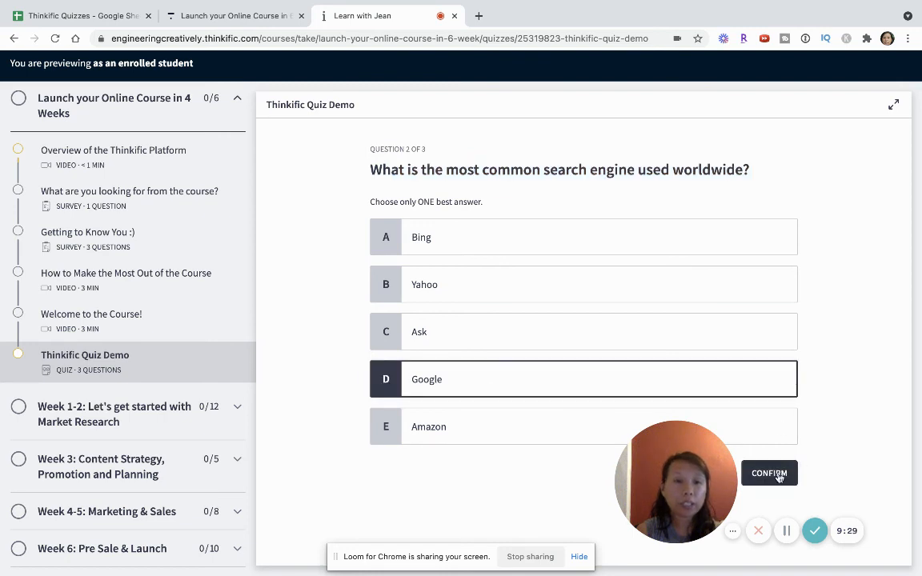
pyautogui.click(769, 473)
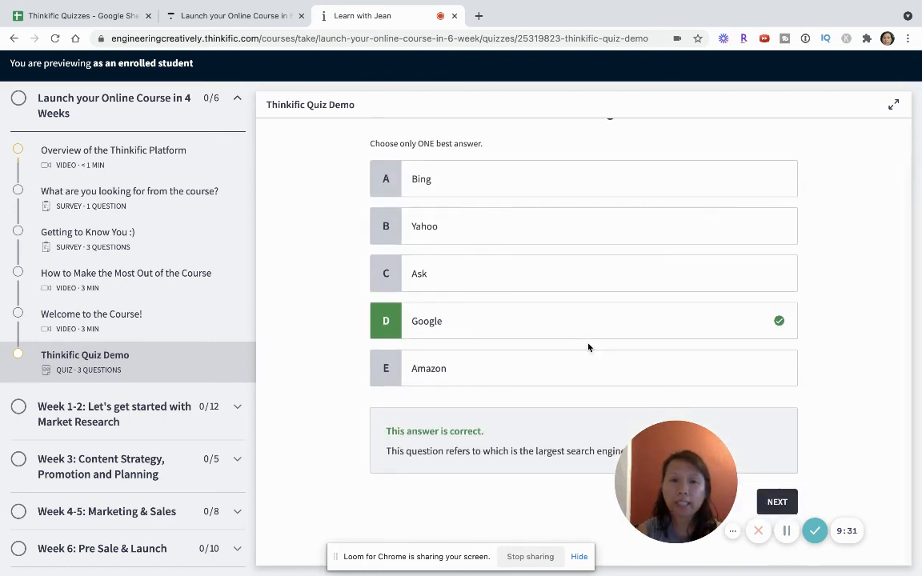
pyautogui.moveTo(463, 295)
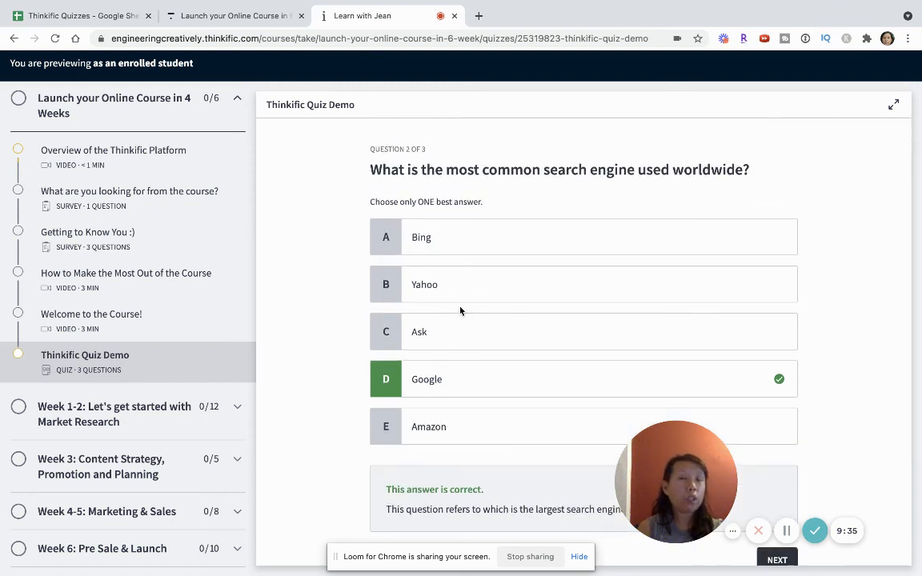
pyautogui.moveTo(455, 280)
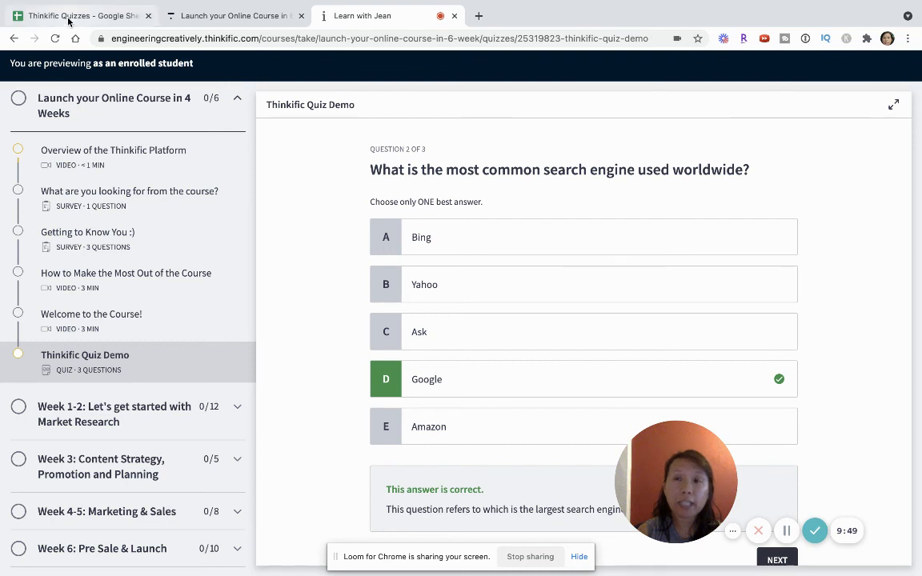
# Step: Switch back to the Thinkific Quizzes spreadsheet browser tab
pyautogui.click(80, 15)
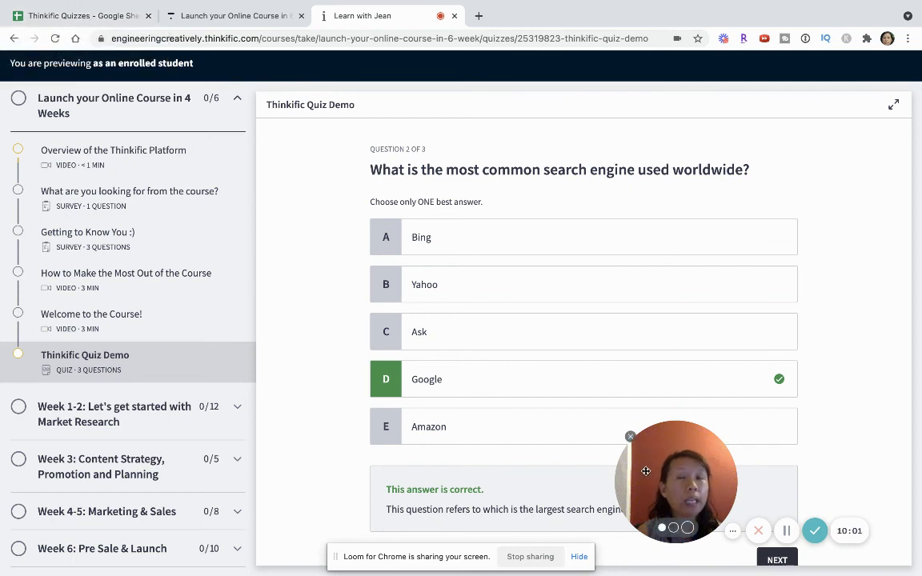
pyautogui.click(80, 16)
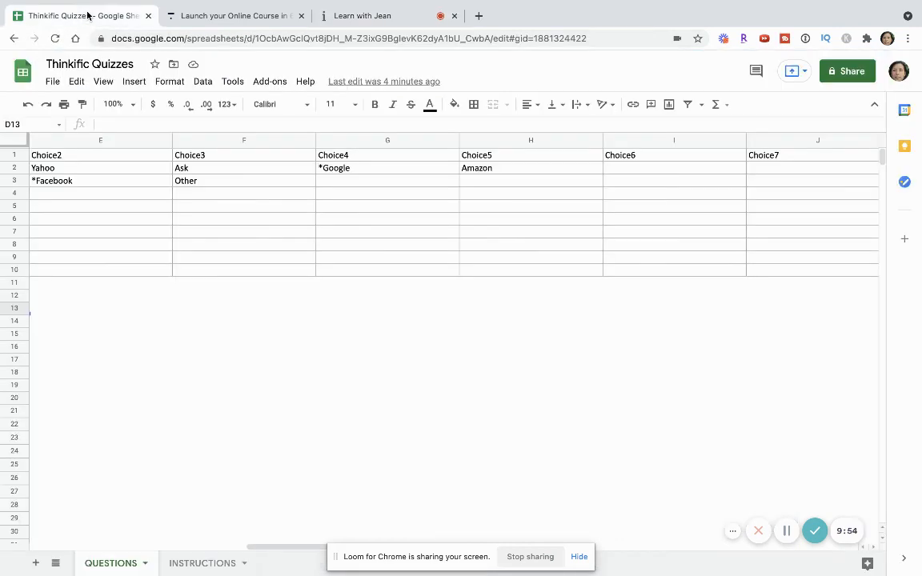